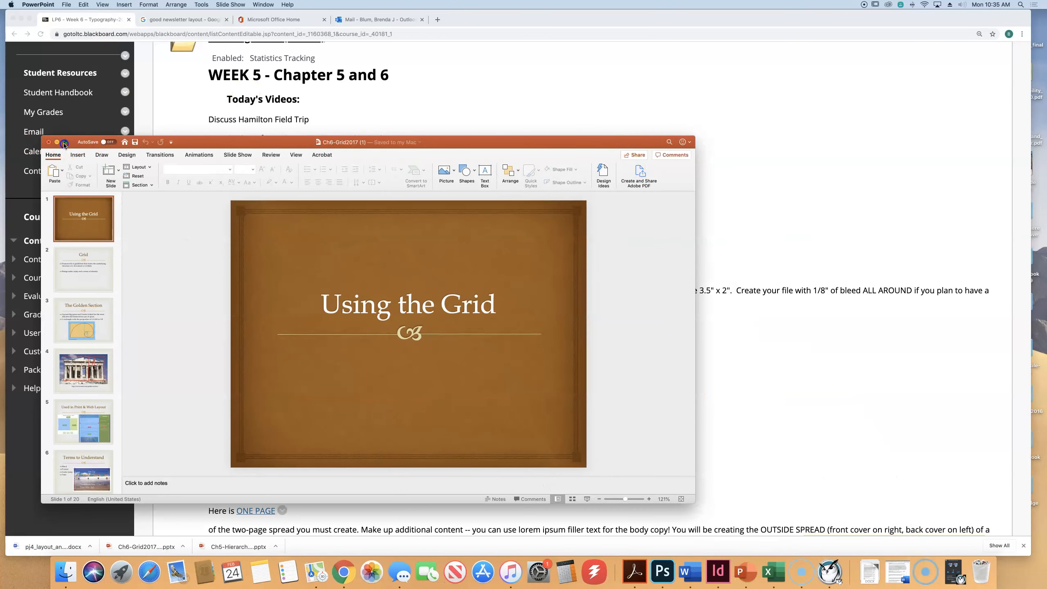
Step: Maximize the Ch6-Grid2017 deck and show slide 2, "Grid," with its definition bullets
{"action": "left_click", "coordinate": [64, 142]}
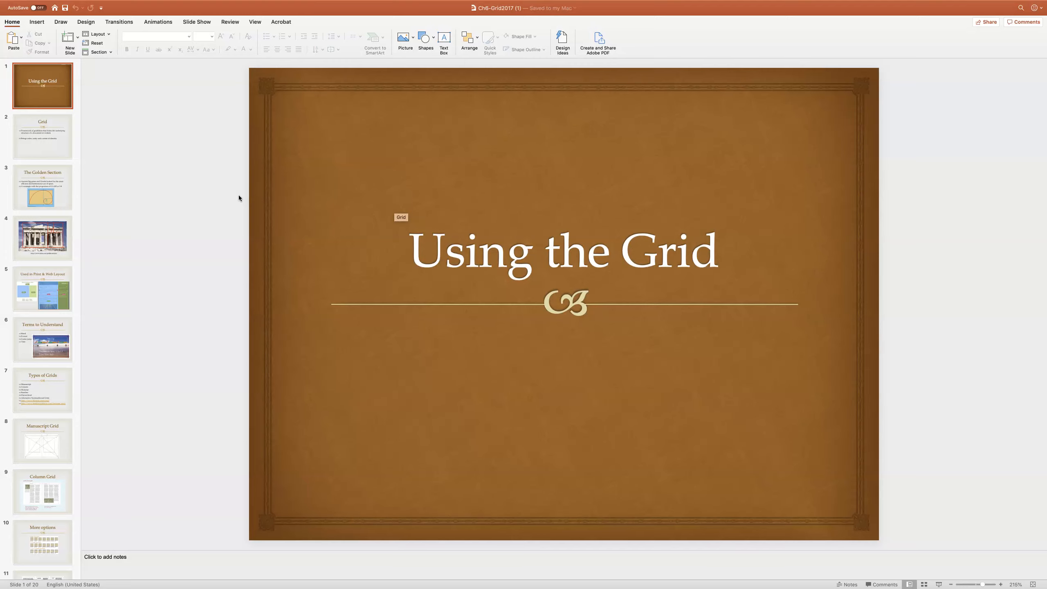
{"action": "left_click", "coordinate": [43, 136]}
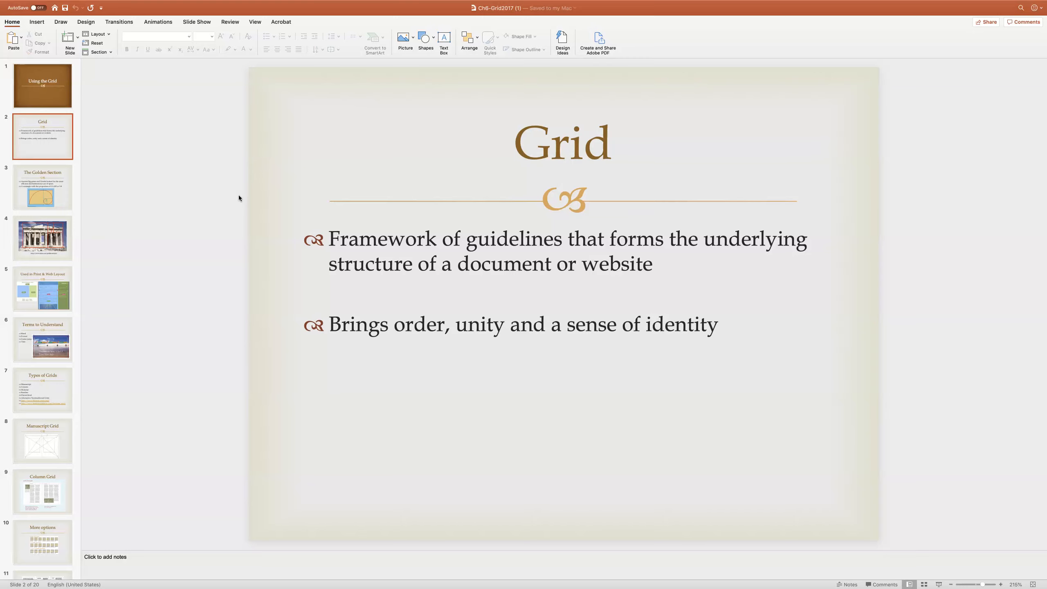
Step: Advance through slide 3, The Golden Section, to slide 4 with the Parthenon example
{"action": "left_click", "coordinate": [42, 186]}
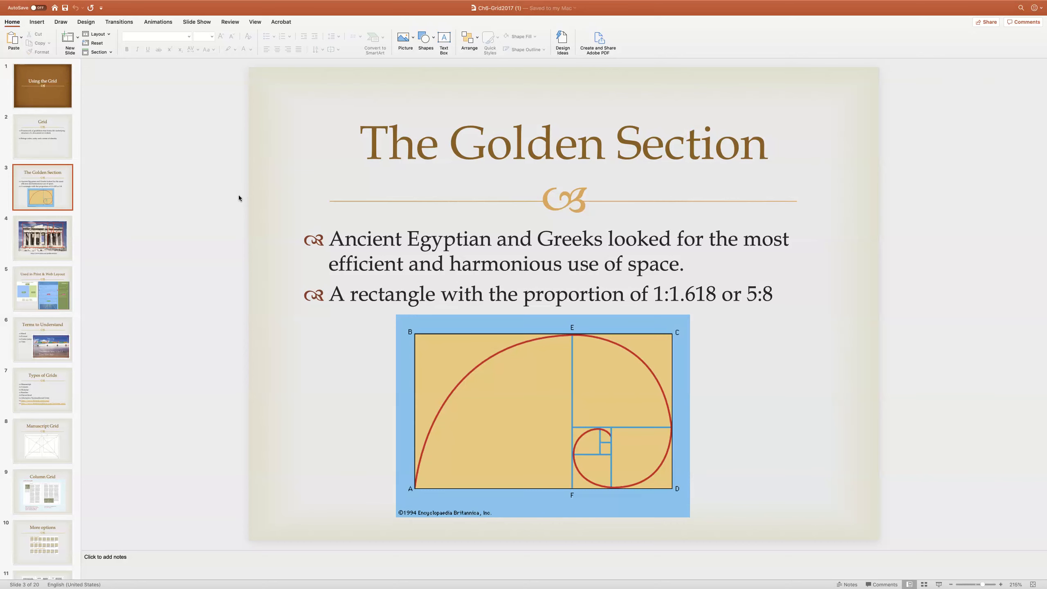
{"action": "left_click", "coordinate": [43, 237]}
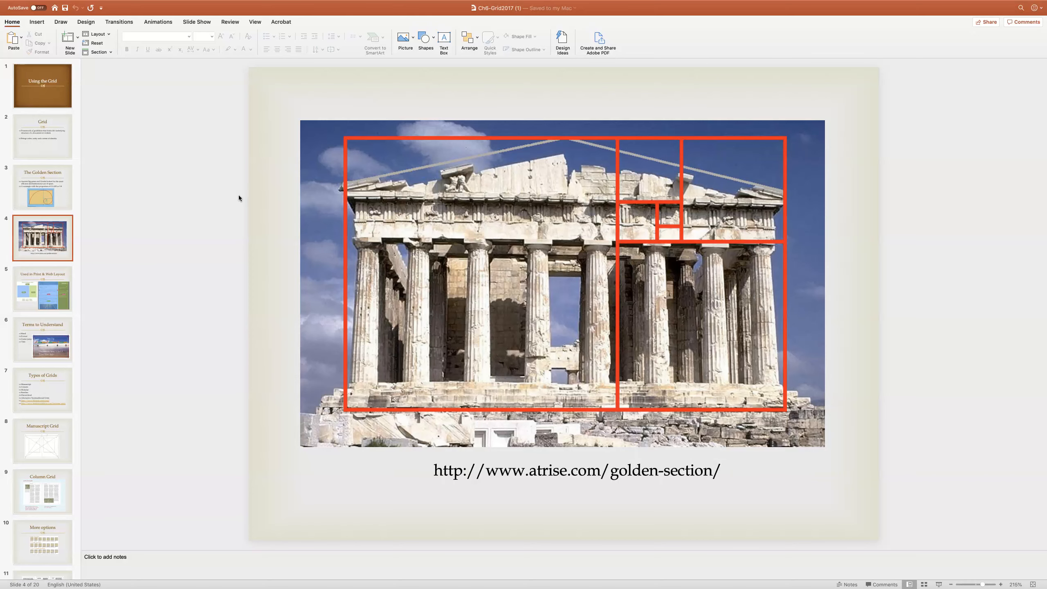
Step: Show slide 6, "Terms to Understand," on bleed, format, gutter jump and trim
{"action": "left_click", "coordinate": [42, 288]}
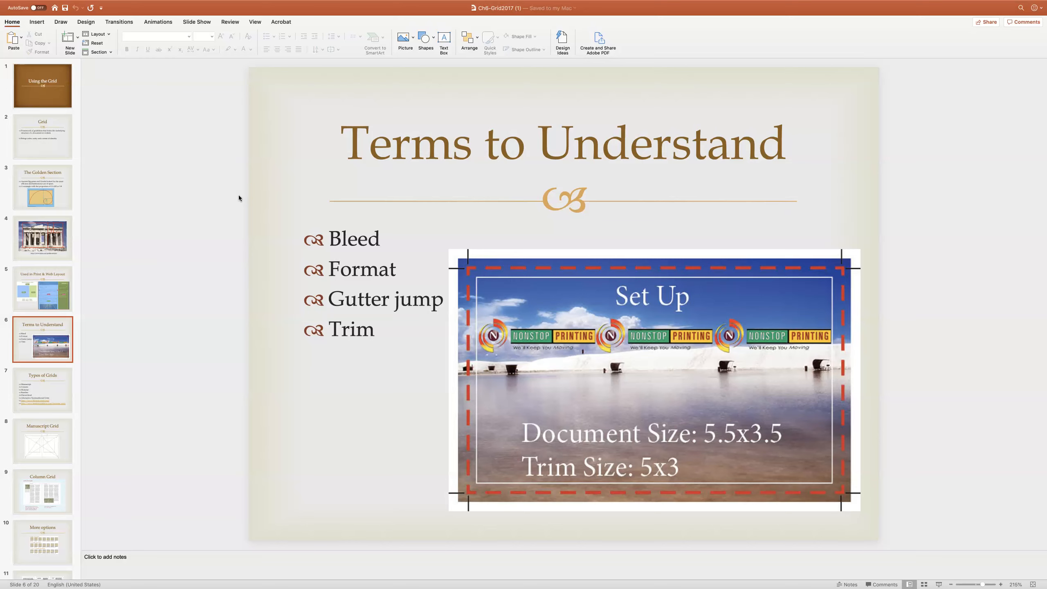
Step: Advance through slide 7, Types of Grids, to slide 8, Manuscript Grid
{"action": "left_click", "coordinate": [43, 390]}
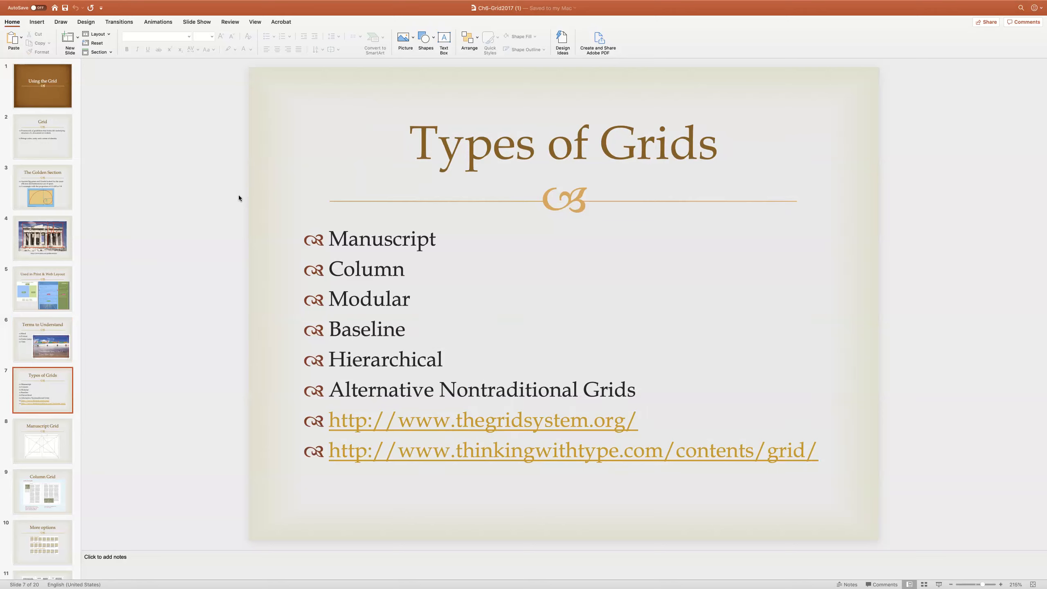
{"action": "left_click", "coordinate": [42, 441]}
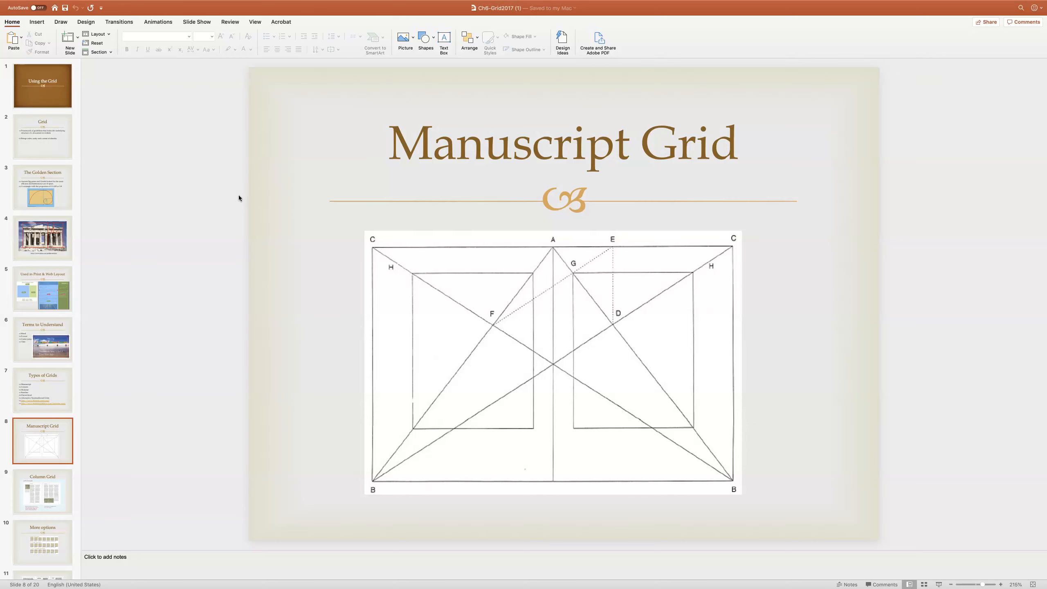
Step: Show slide 9, "Column Grid," with its multi-column page examples
{"action": "left_click", "coordinate": [43, 491]}
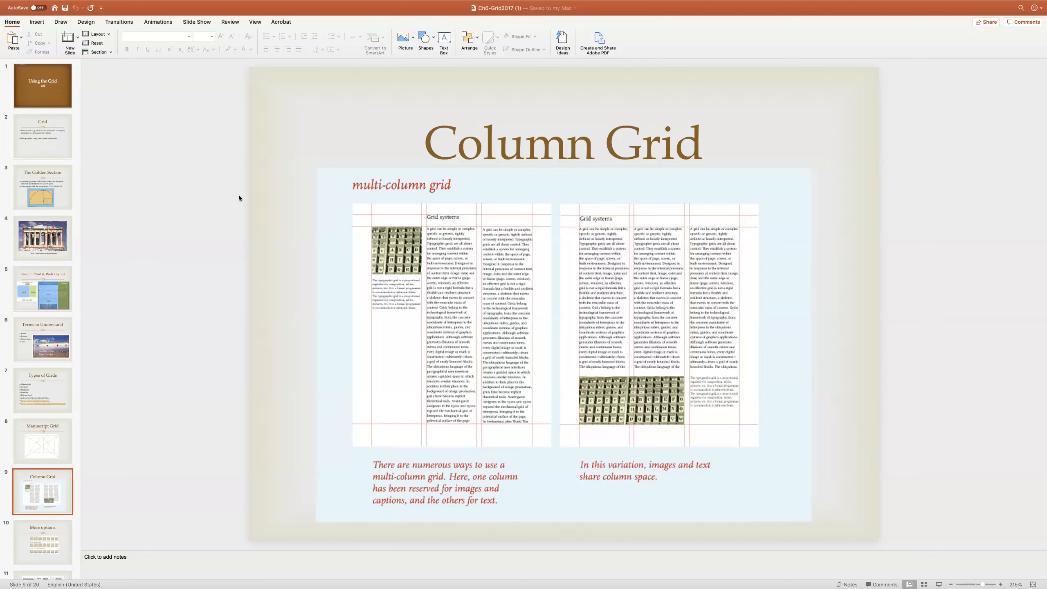
Step: Show slide 10, "More options," and scroll the thumbnail pane further down
{"action": "left_click", "coordinate": [42, 541]}
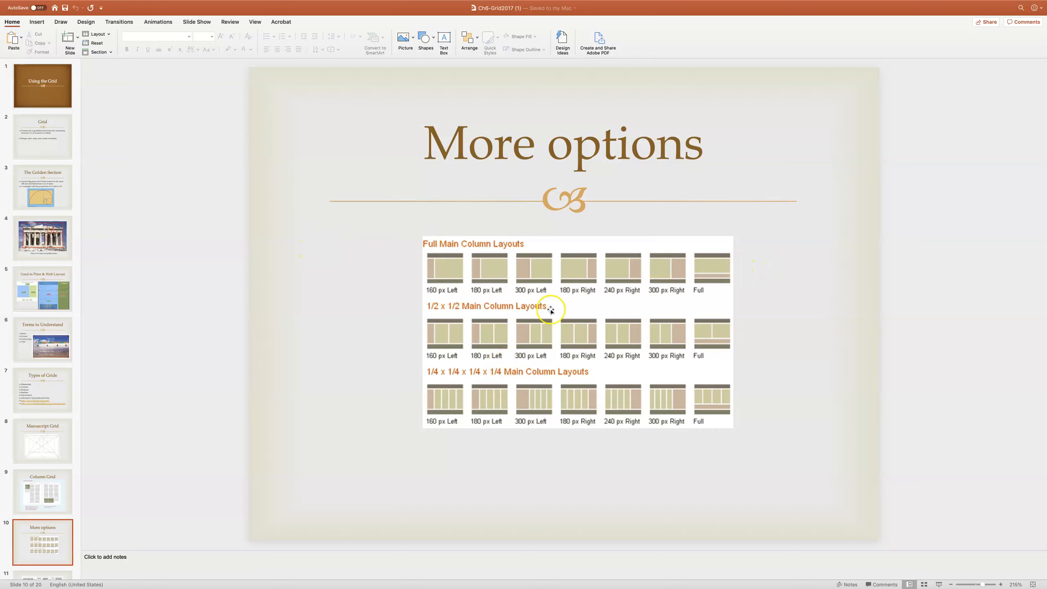
{"action": "mouse_move", "coordinate": [431, 272]}
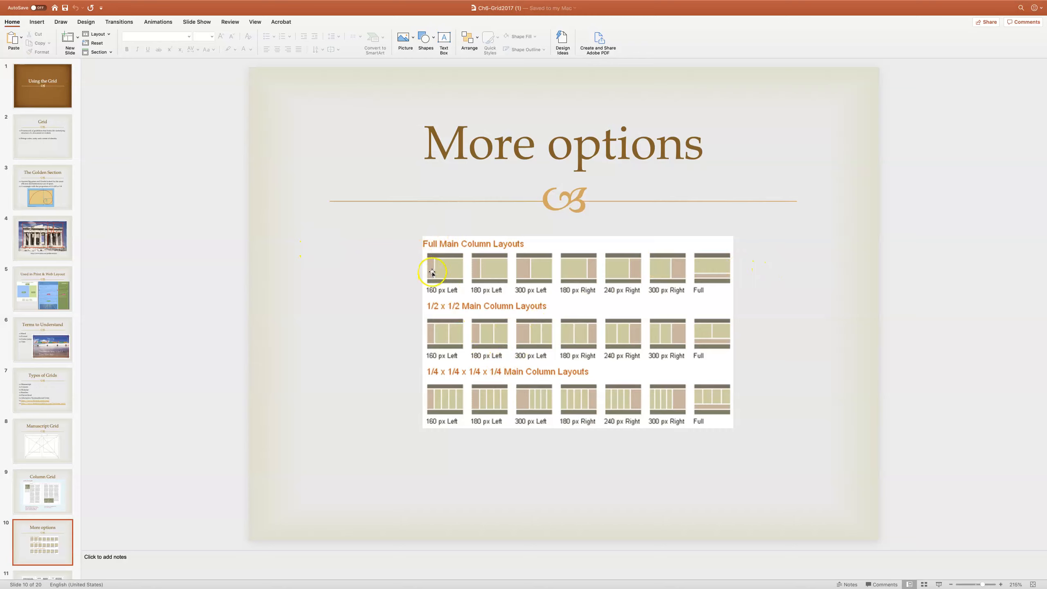
{"action": "mouse_move", "coordinate": [429, 270]}
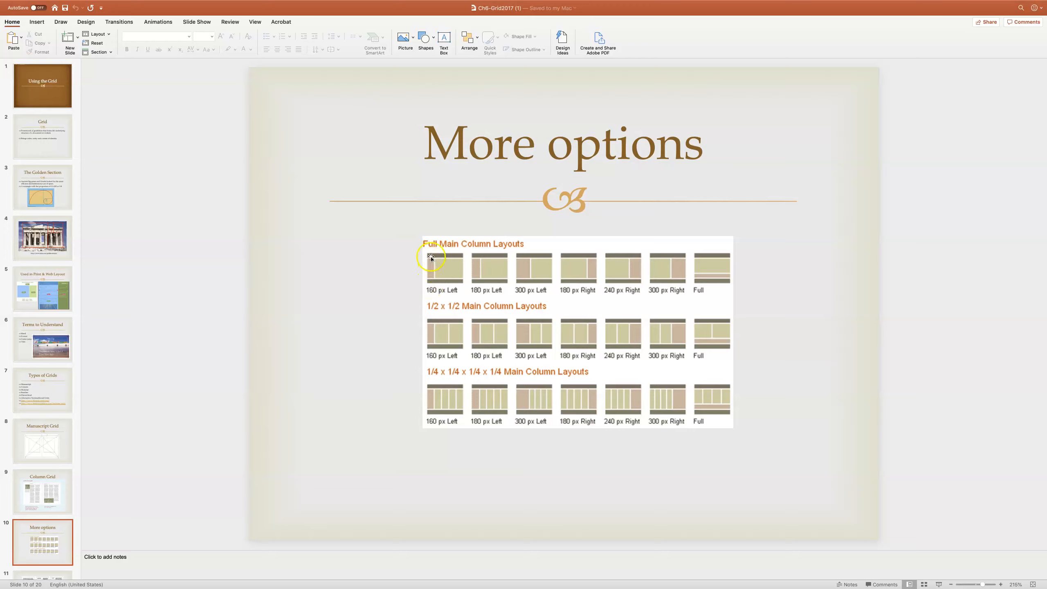
{"action": "mouse_move", "coordinate": [480, 258]}
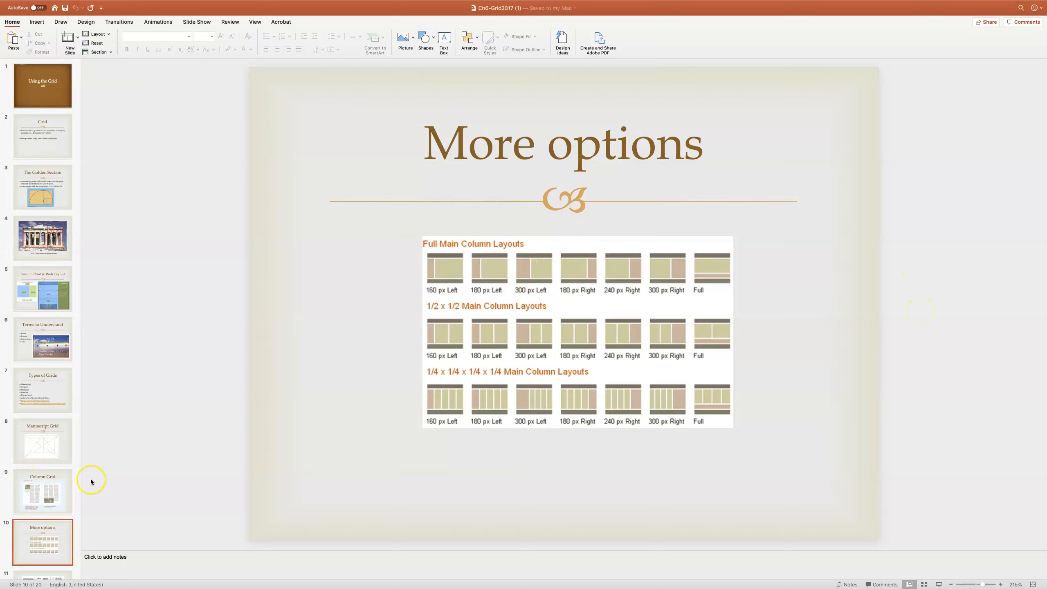
{"action": "scroll", "scroll_direction": "down", "scroll_amount": 3}
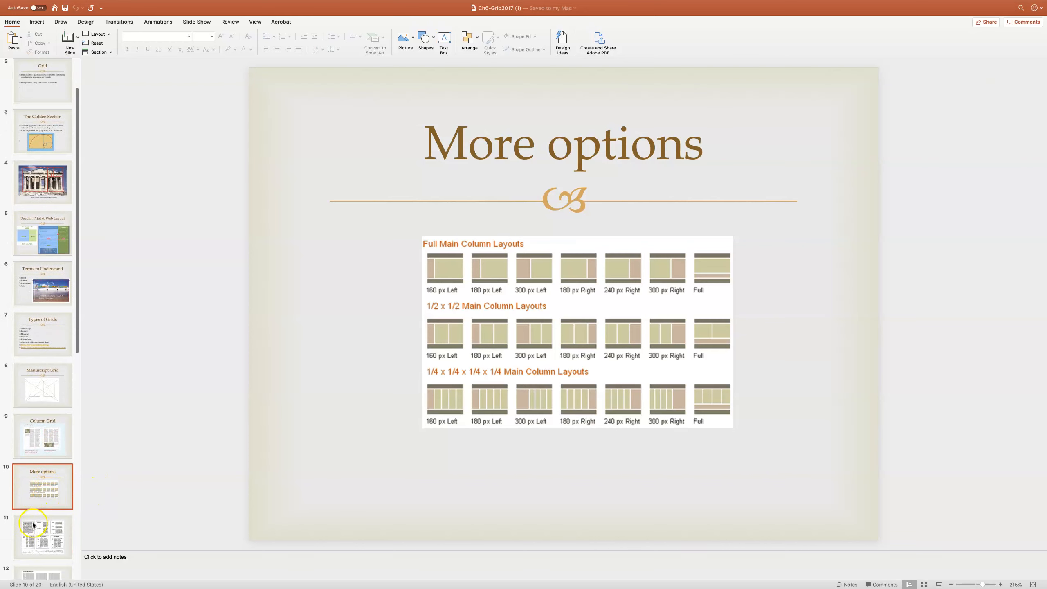
Step: Advance through the 3, 2 and 4 column layouts slide toward the Hierarchical Grid slide
{"action": "left_click", "coordinate": [43, 537]}
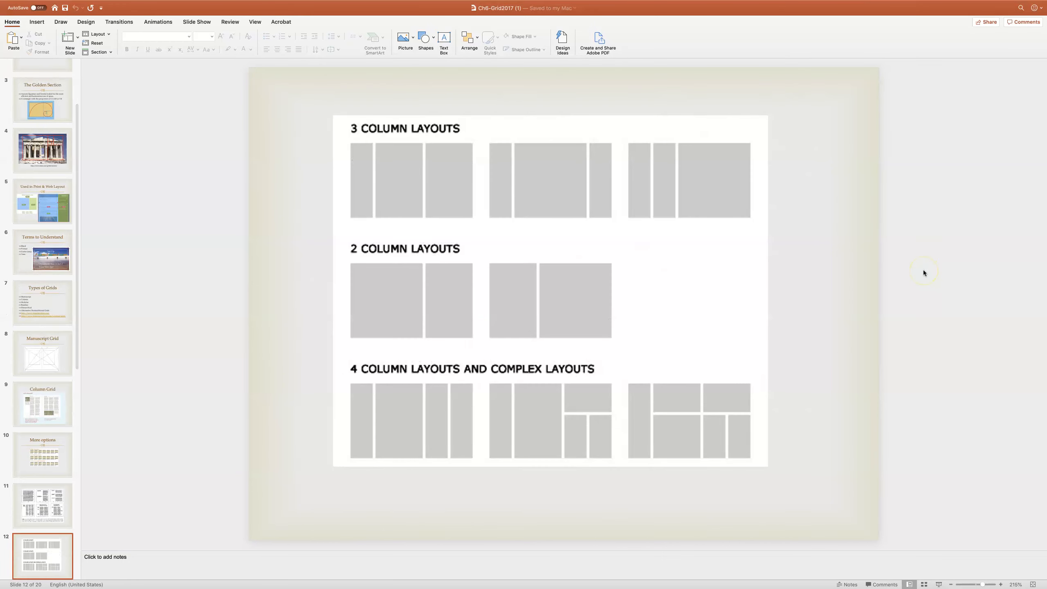
{"action": "left_click", "coordinate": [42, 505]}
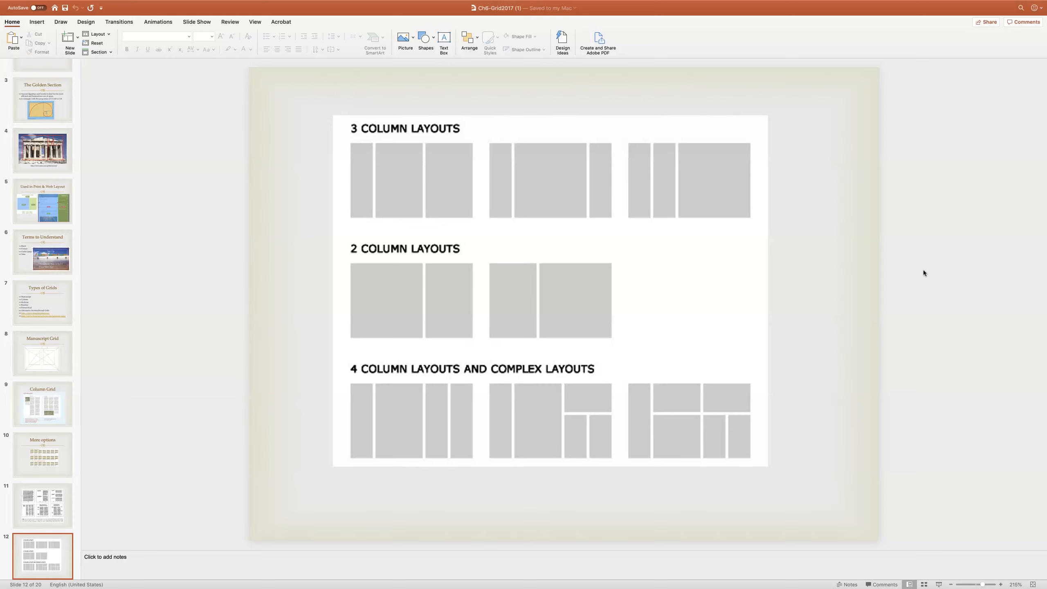
{"action": "left_click", "coordinate": [43, 556]}
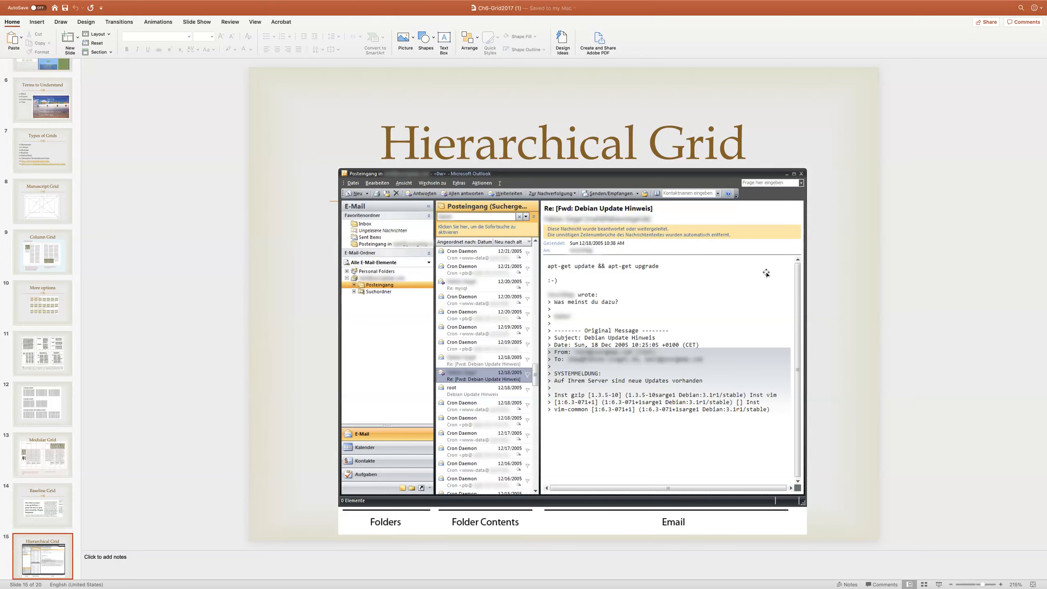
{"action": "left_click", "coordinate": [43, 556]}
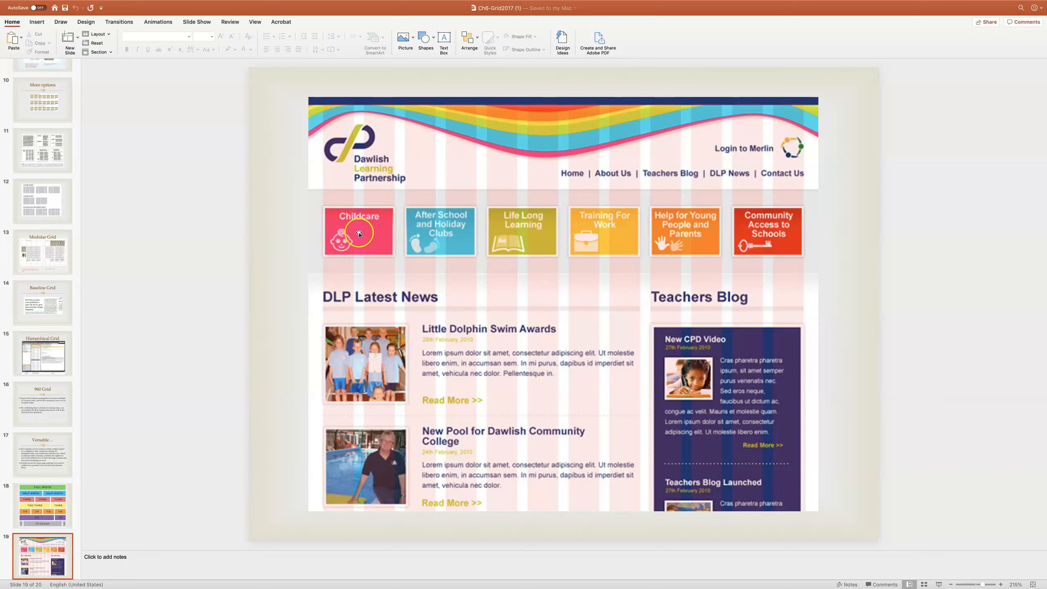
{"action": "mouse_move", "coordinate": [775, 220]}
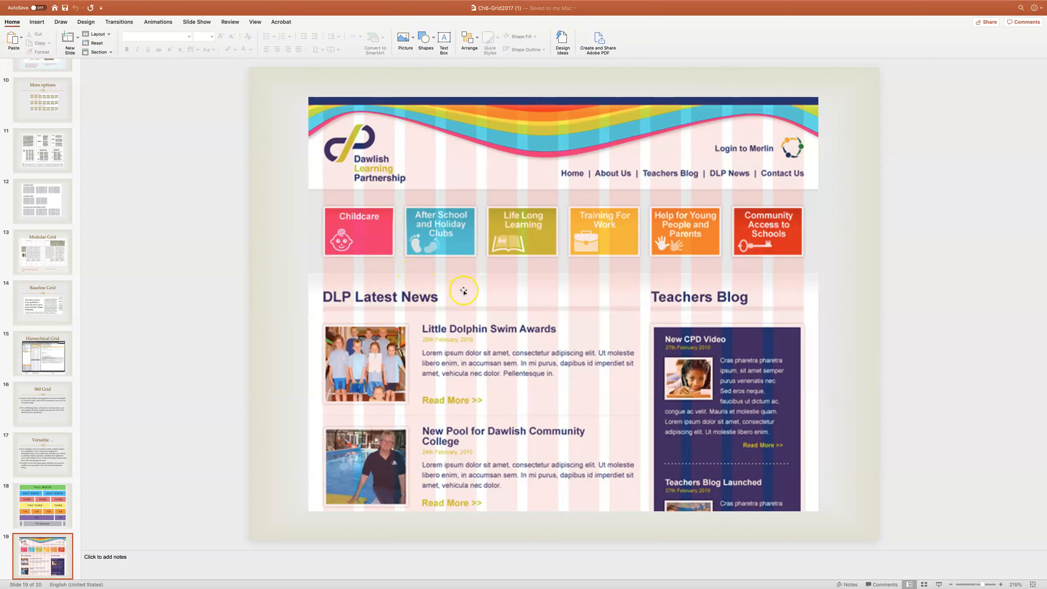
{"action": "mouse_move", "coordinate": [320, 460]}
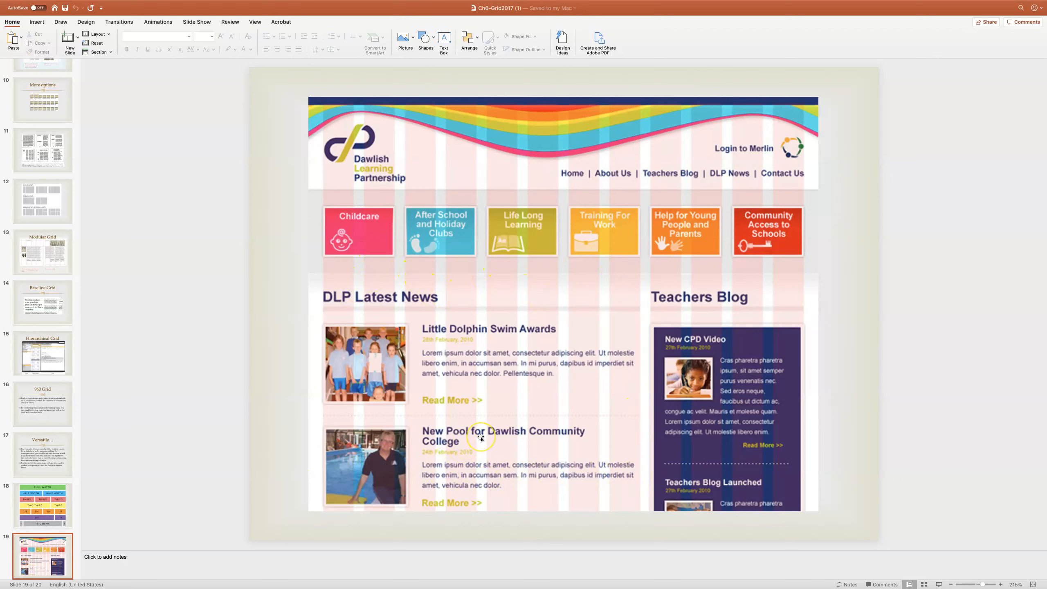
{"action": "mouse_move", "coordinate": [224, 400]}
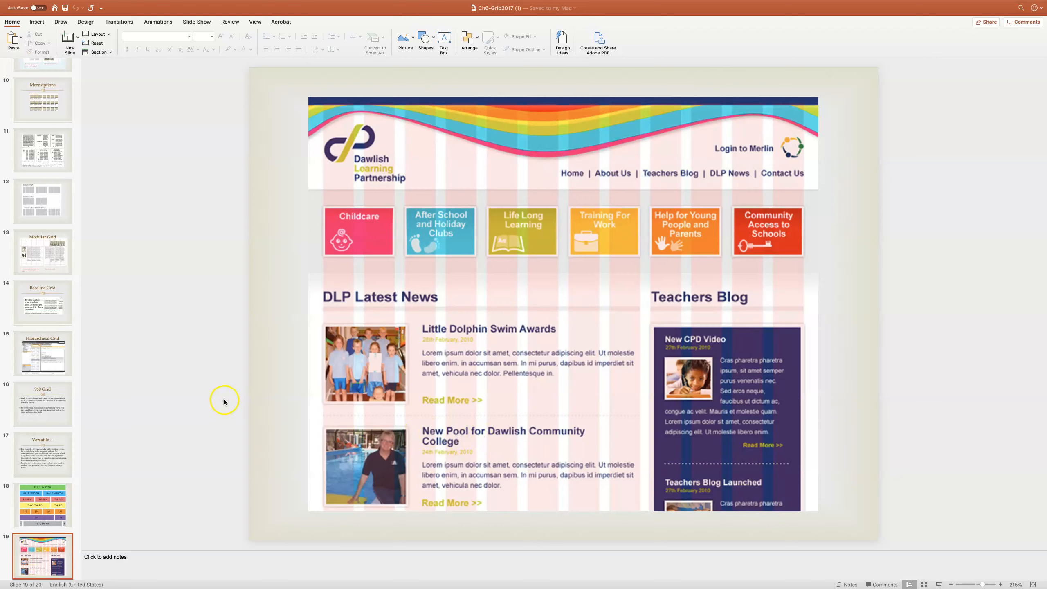
{"action": "mouse_move", "coordinate": [153, 418]}
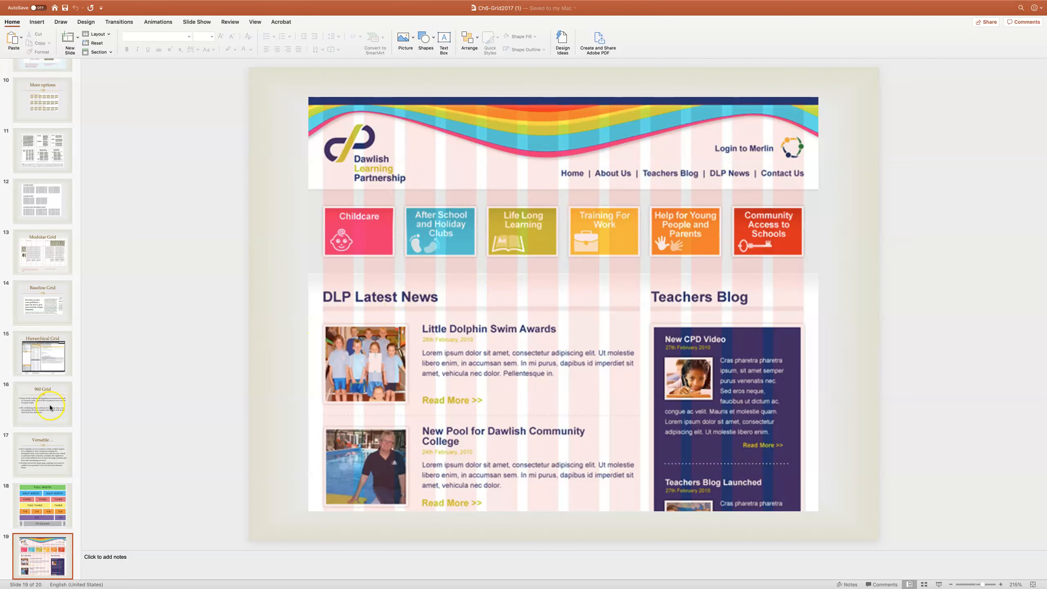
{"action": "scroll", "scroll_direction": "down", "scroll_amount": 3}
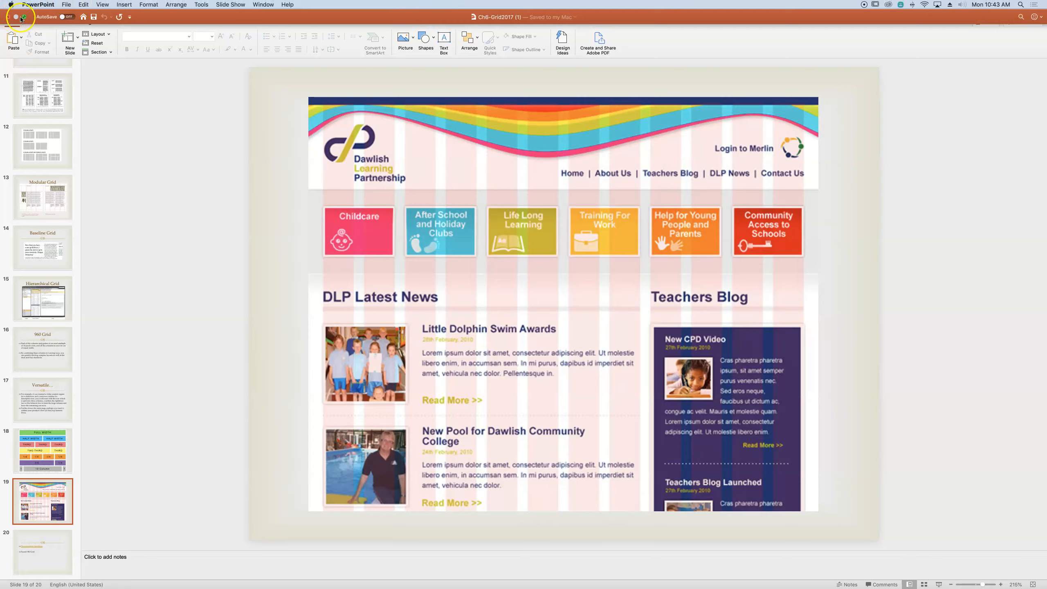
Step: Close the Ch6-Grid2017 presentation window via its red close button
{"action": "left_click", "coordinate": [23, 16]}
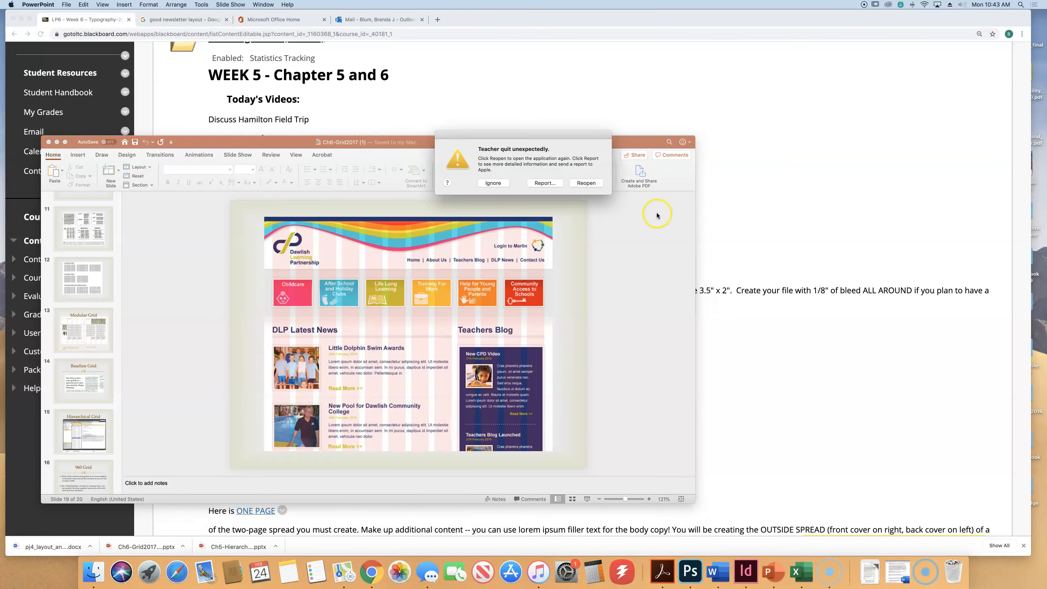
{"action": "mouse_move", "coordinate": [570, 221]}
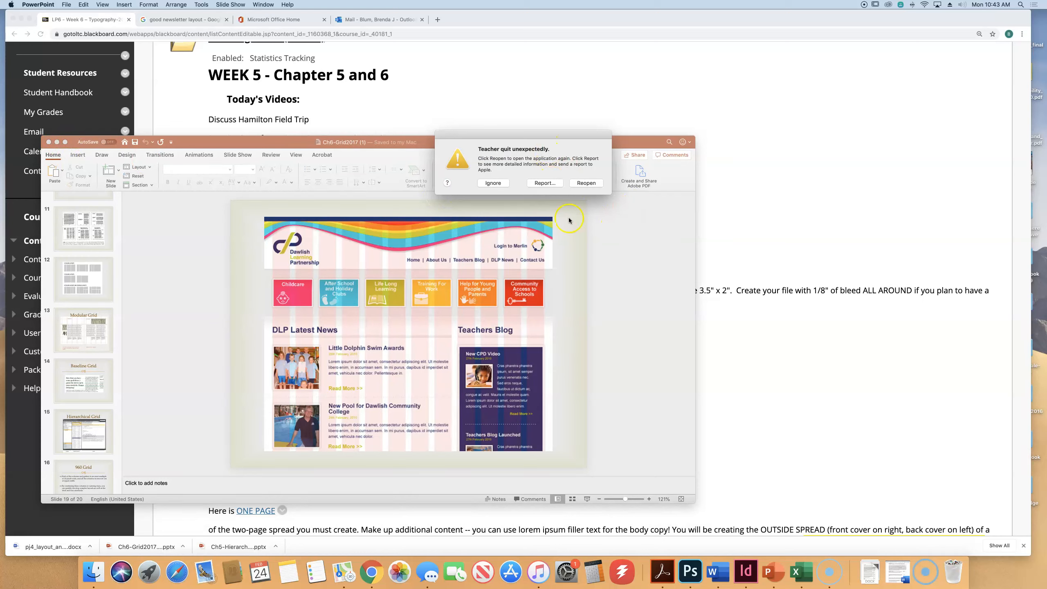
{"action": "mouse_move", "coordinate": [545, 183]}
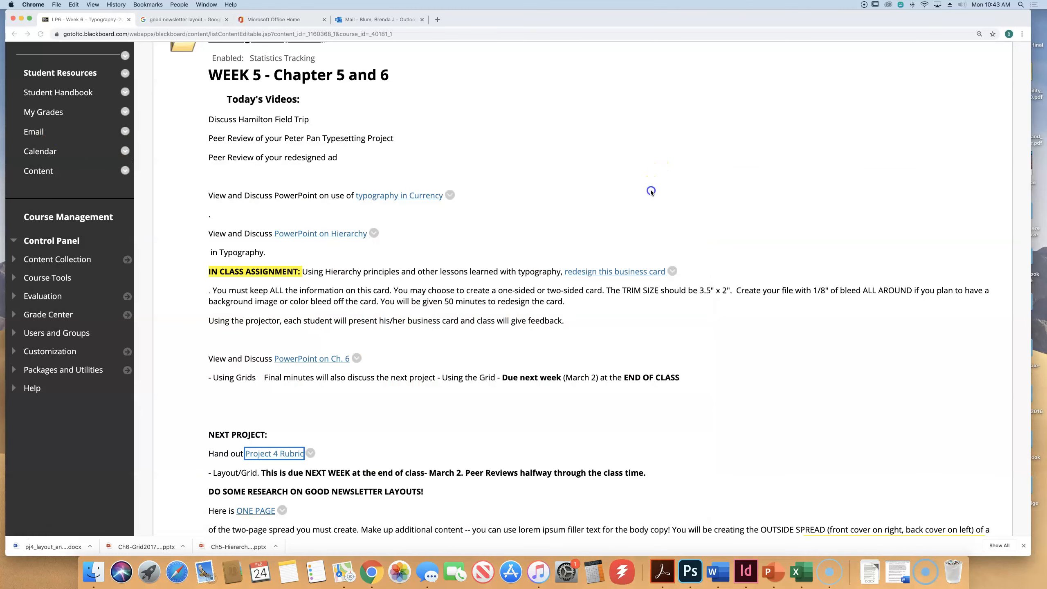
Step: Scroll the Week 5 page down to the NEXT PROJECT newsletter layout assignment
{"action": "scroll", "scroll_direction": "down", "scroll_amount": 3}
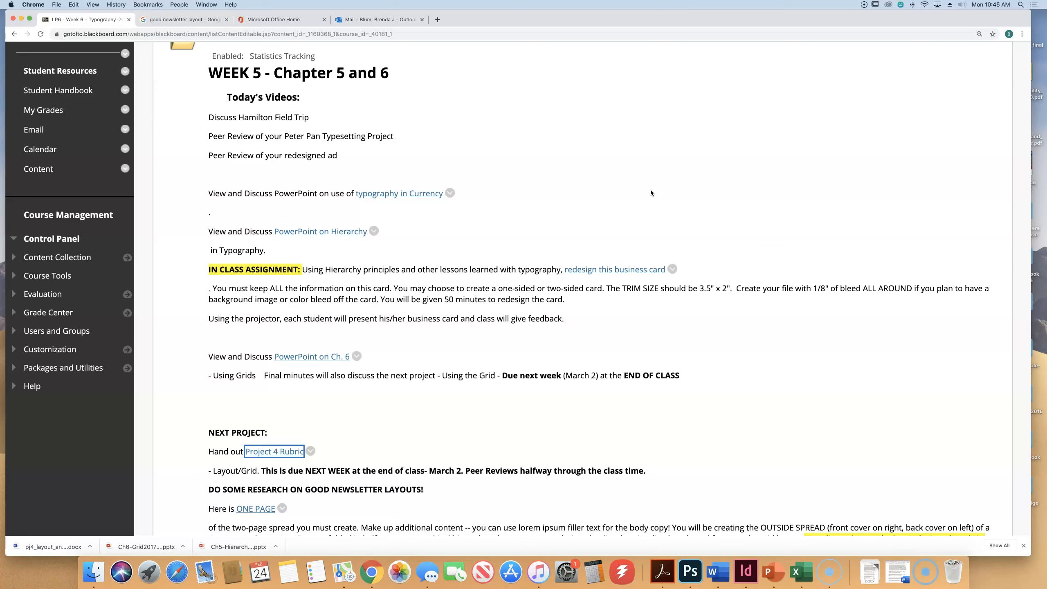
{"action": "scroll", "scroll_direction": "down", "scroll_amount": 3}
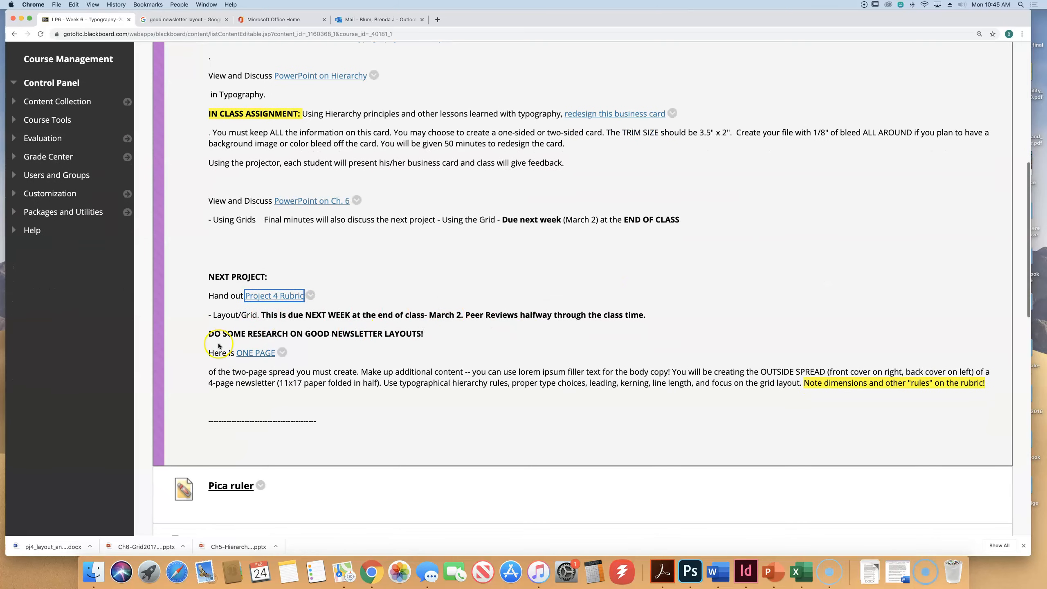
Step: View the ONE PAGE "Parent News!" example newsletter, then return to the Blackboard tab
{"action": "left_click", "coordinate": [255, 353]}
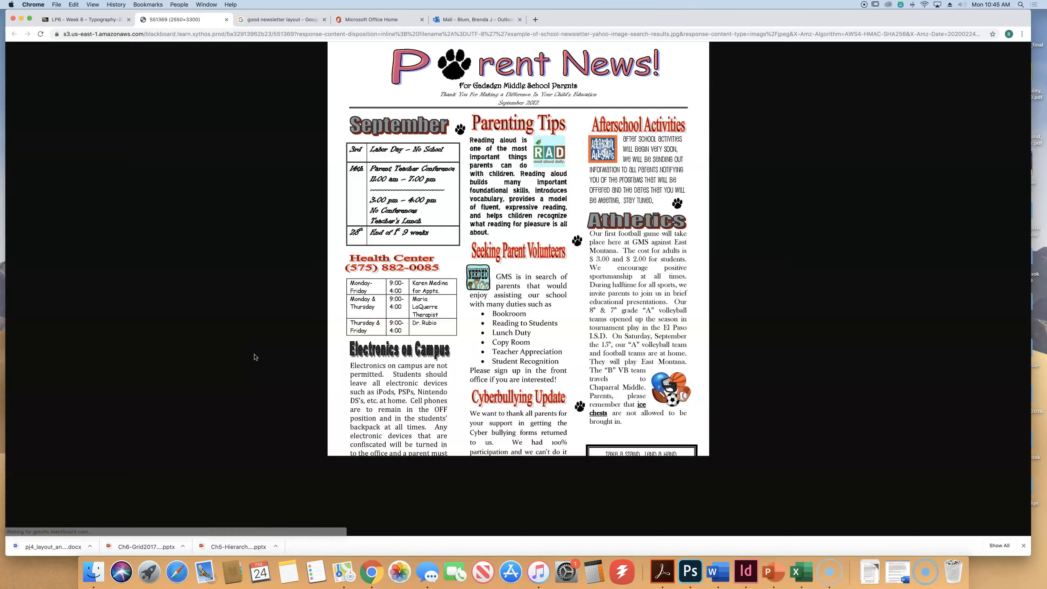
{"action": "scroll", "scroll_direction": "down", "scroll_amount": 3}
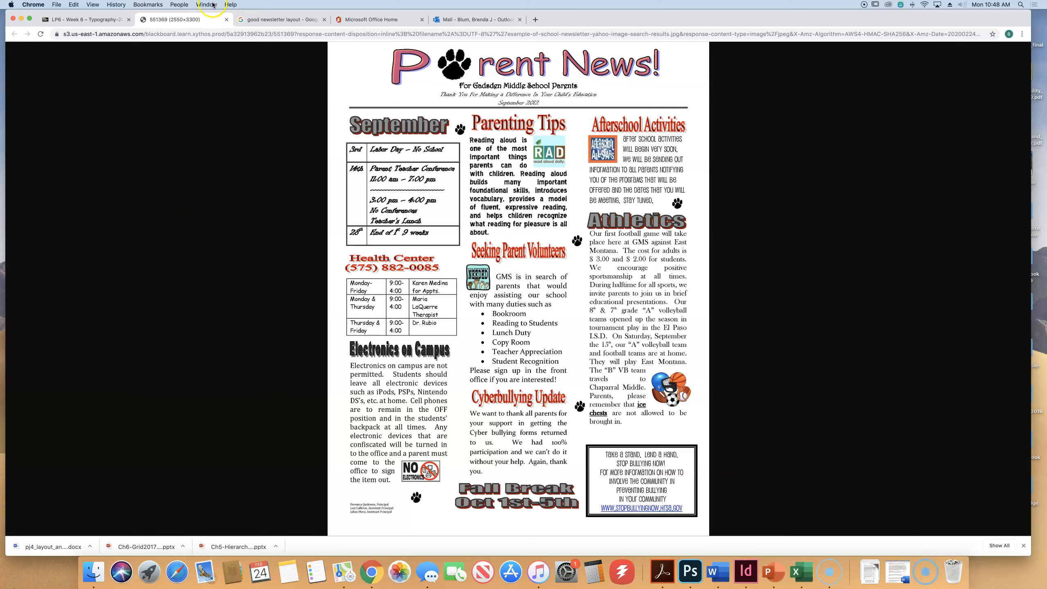
{"action": "left_click", "coordinate": [86, 19]}
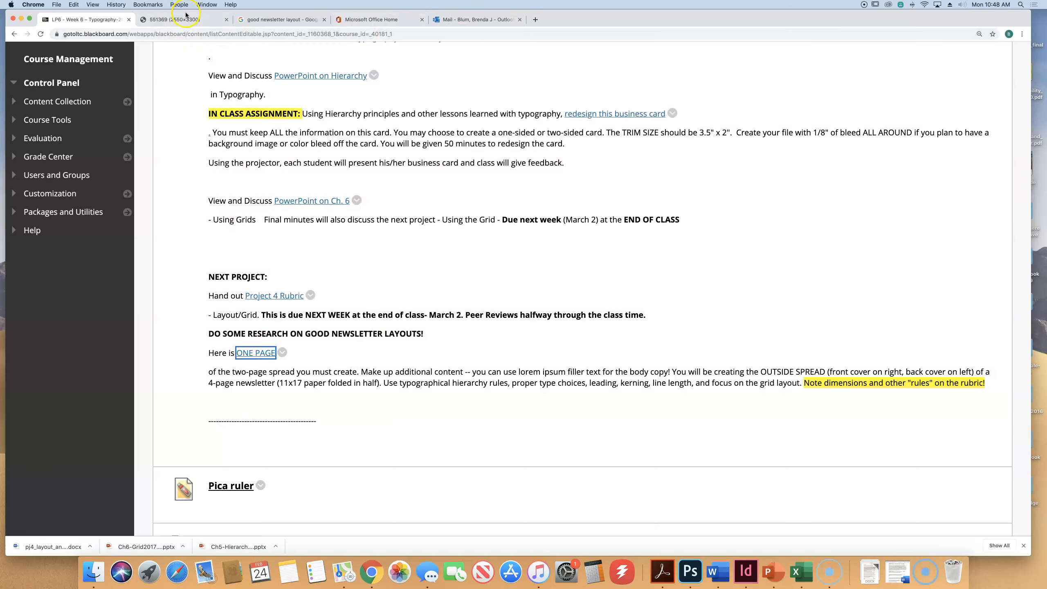
Step: Switch to the Chrome tab with Google Images results for 'good newsletter layout'
{"action": "left_click", "coordinate": [279, 19]}
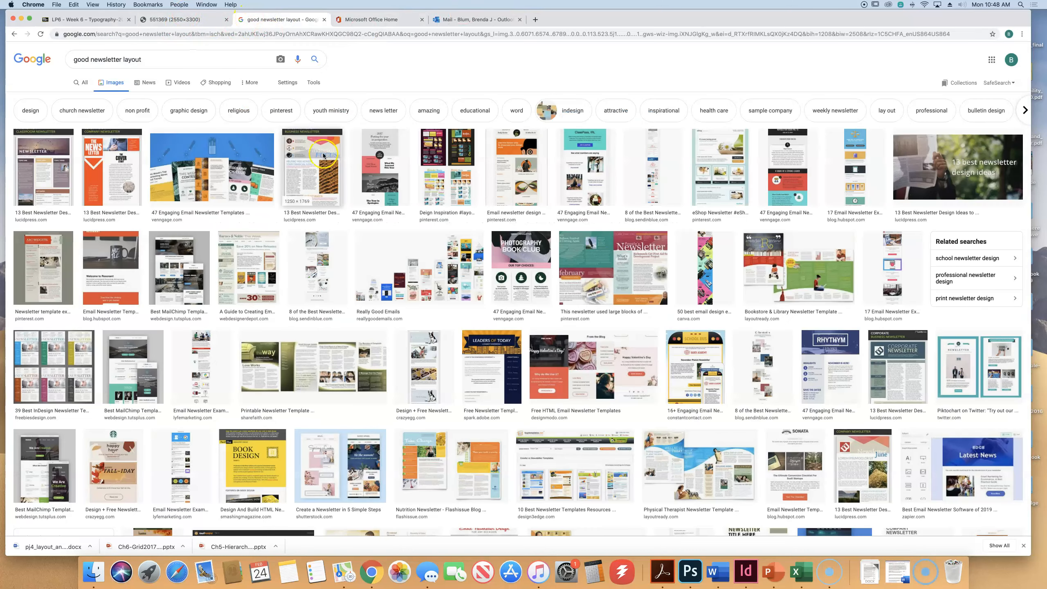
{"action": "mouse_move", "coordinate": [462, 435]}
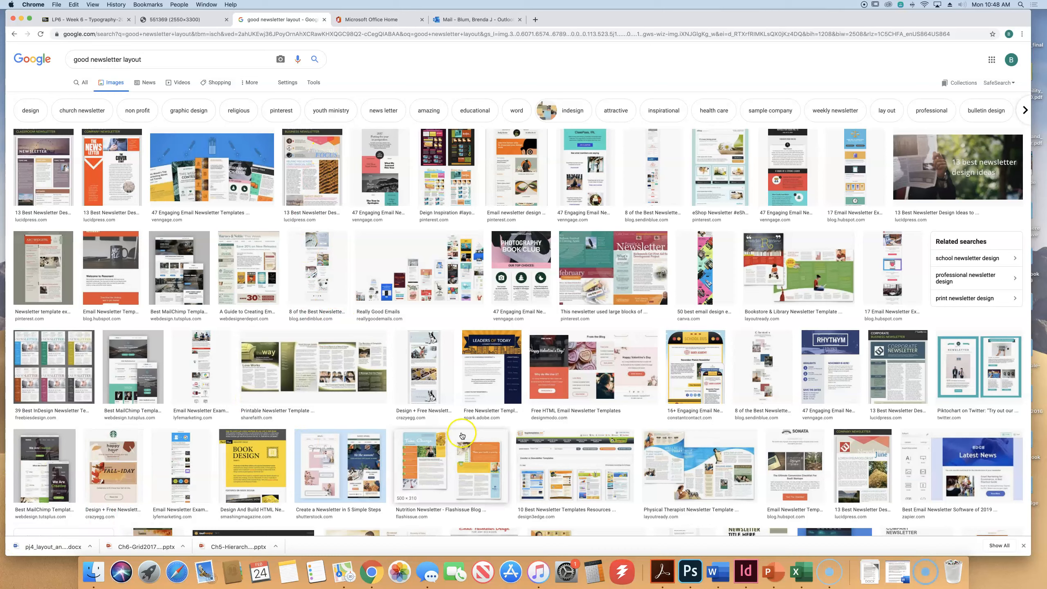
{"action": "mouse_move", "coordinate": [903, 371]}
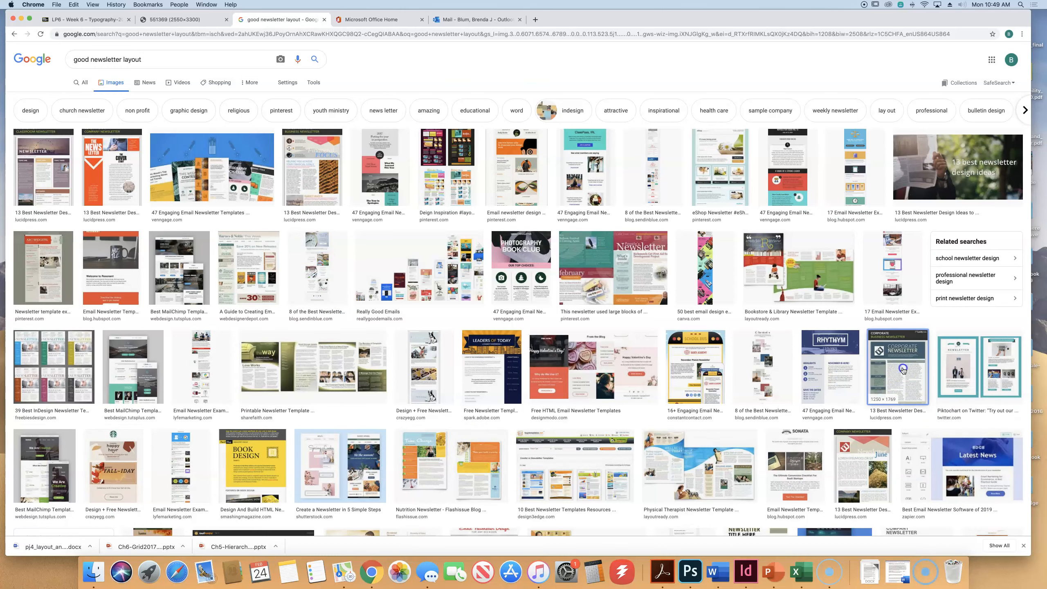
Step: Enlarge the Lucidpress Corporate Business Newsletter template in the side preview panel
{"action": "left_click", "coordinate": [897, 366]}
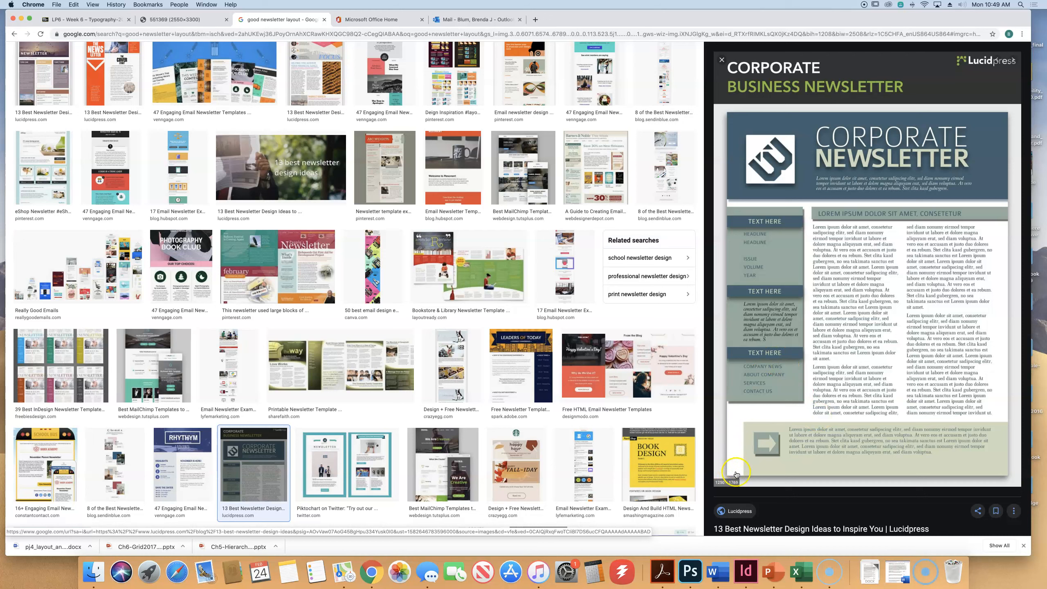
{"action": "mouse_move", "coordinate": [986, 350]}
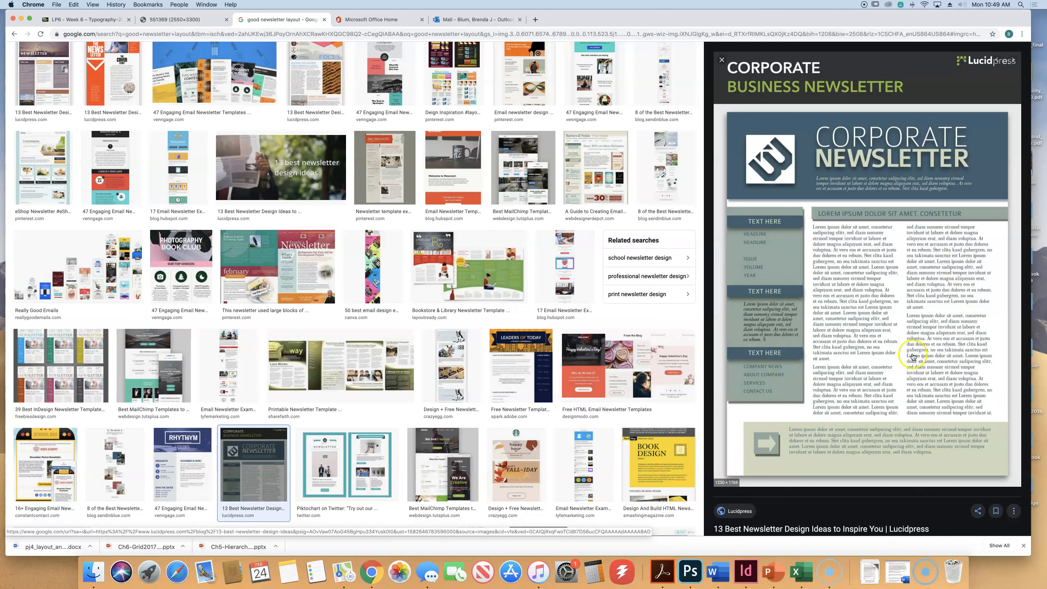
{"action": "mouse_move", "coordinate": [96, 350]}
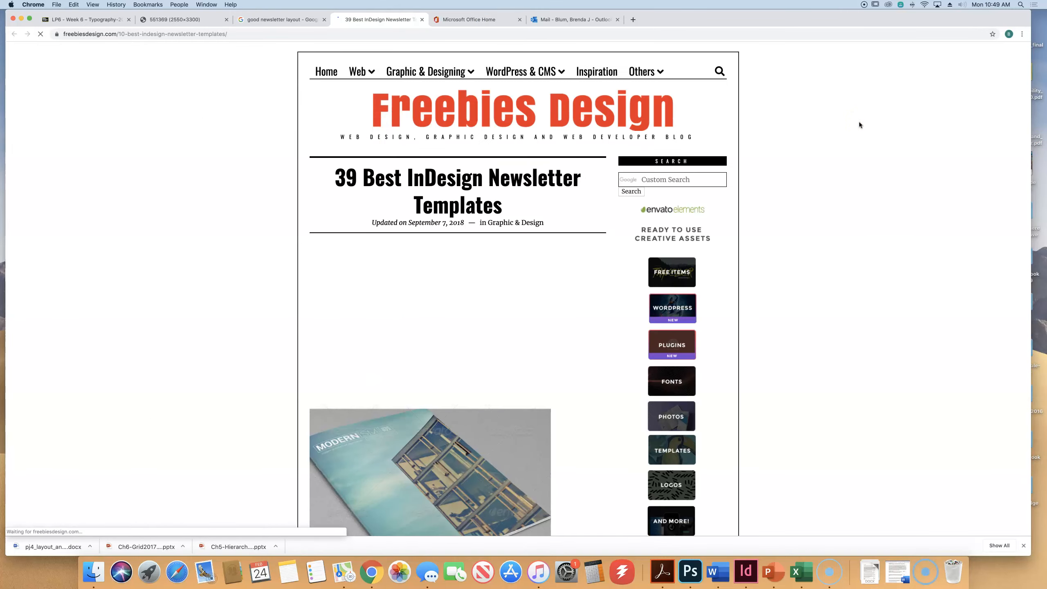
Step: Scroll the Freebies Design article down to the Newsletter vol. 5 InDesign template
{"action": "scroll", "scroll_direction": "down", "scroll_amount": 3}
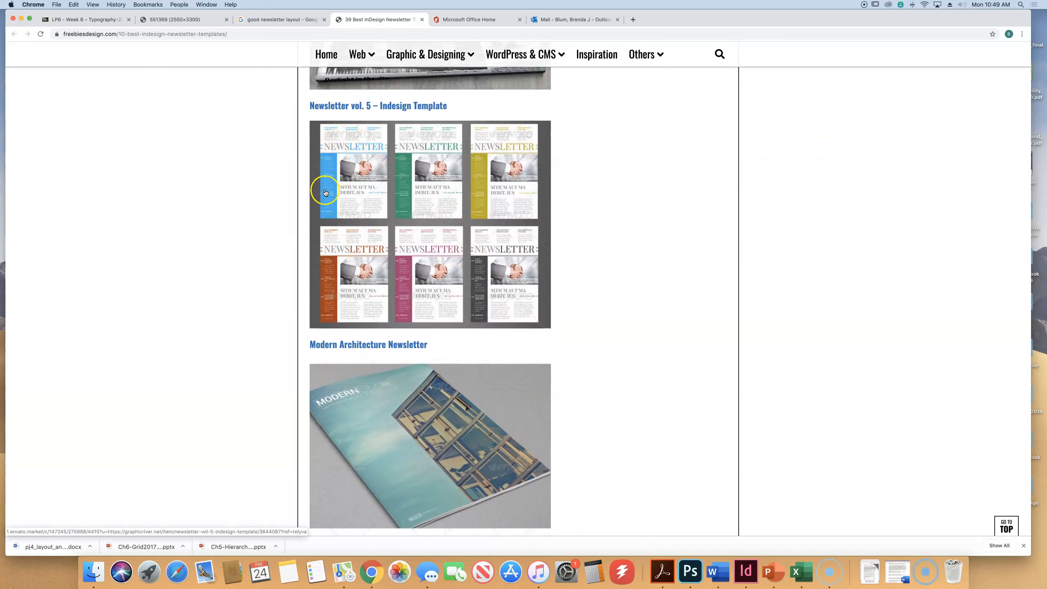
{"action": "mouse_move", "coordinate": [312, 135]}
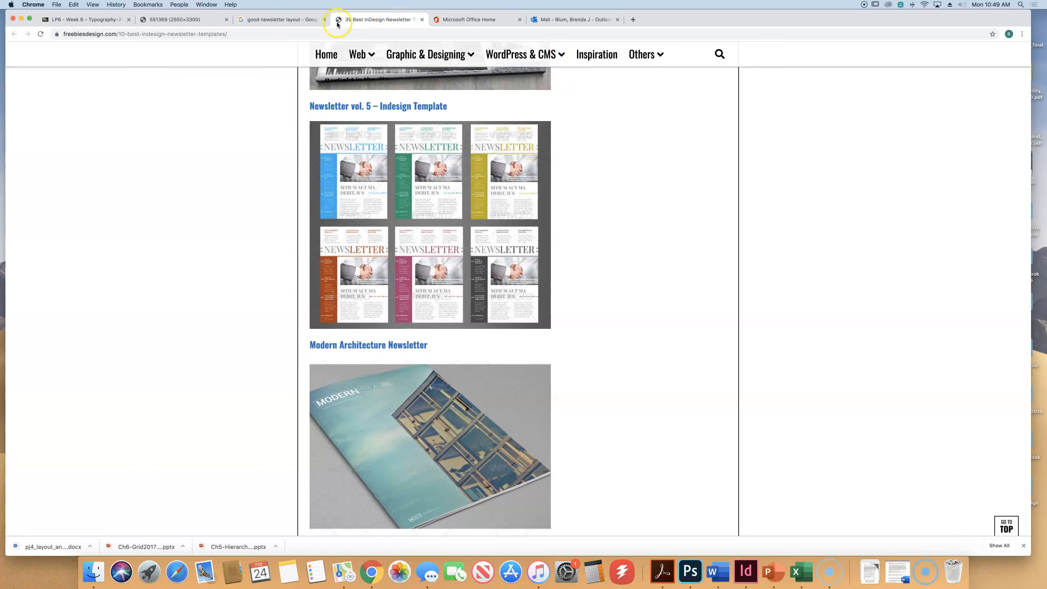
Step: Switch to the 551369 image tab showing the Gadsden Middle School Parent News newsletter
{"action": "left_click", "coordinate": [171, 19]}
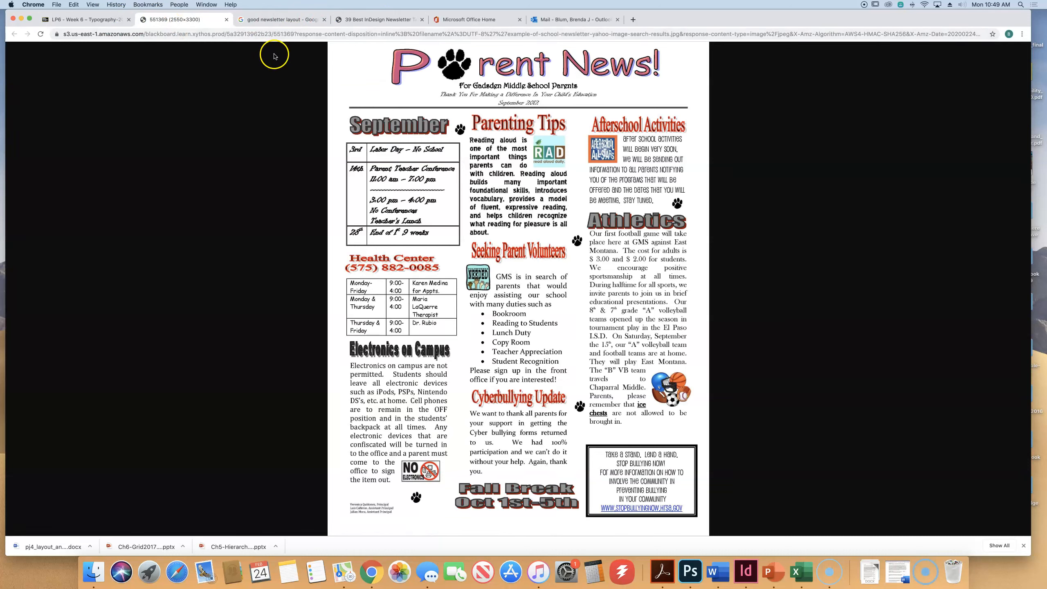
{"action": "mouse_move", "coordinate": [342, 335]}
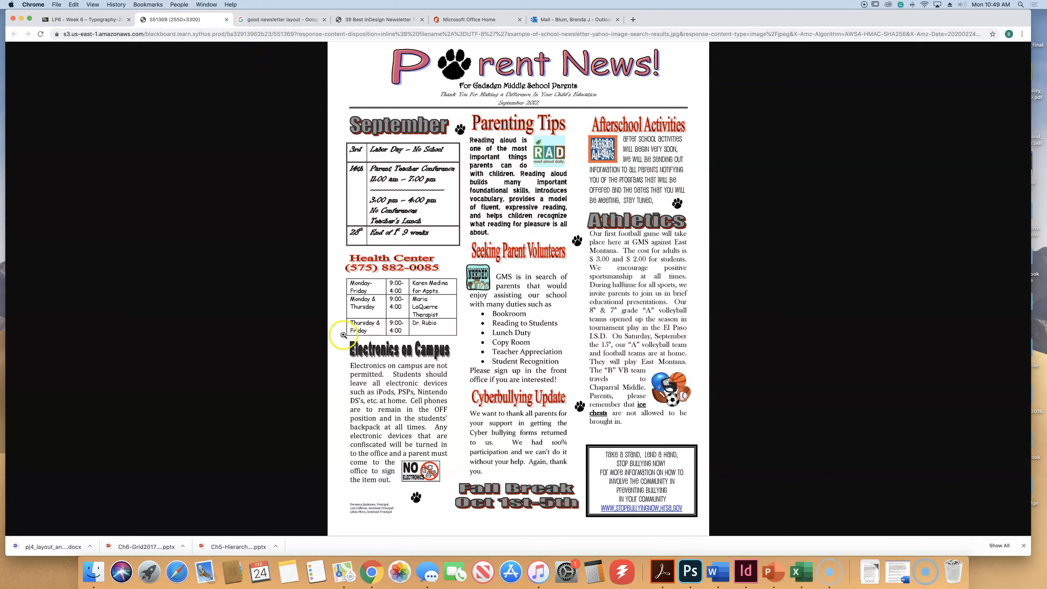
{"action": "mouse_move", "coordinate": [40, 502]}
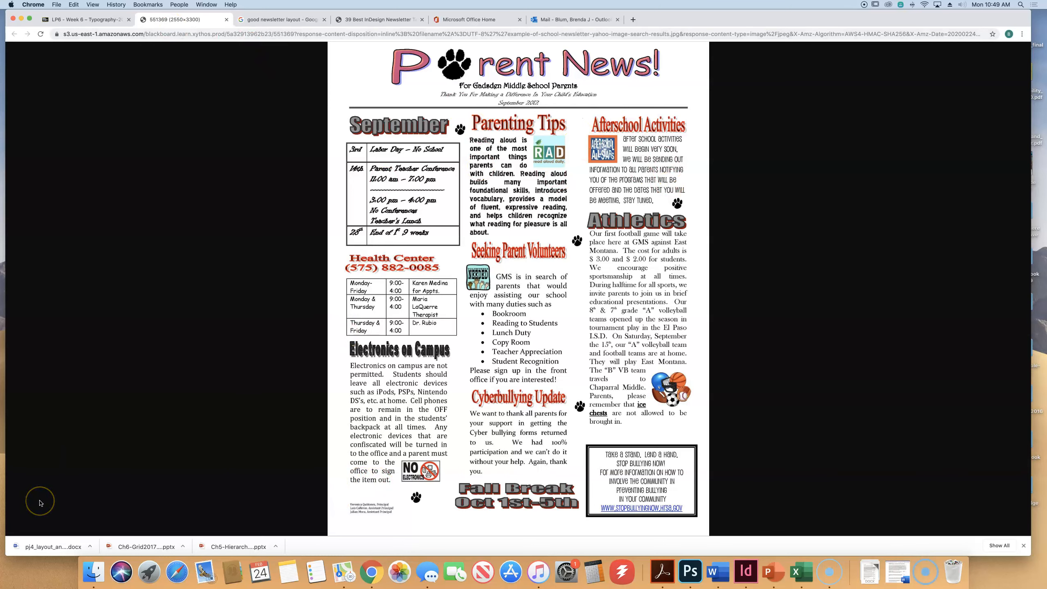
{"action": "mouse_move", "coordinate": [360, 7]}
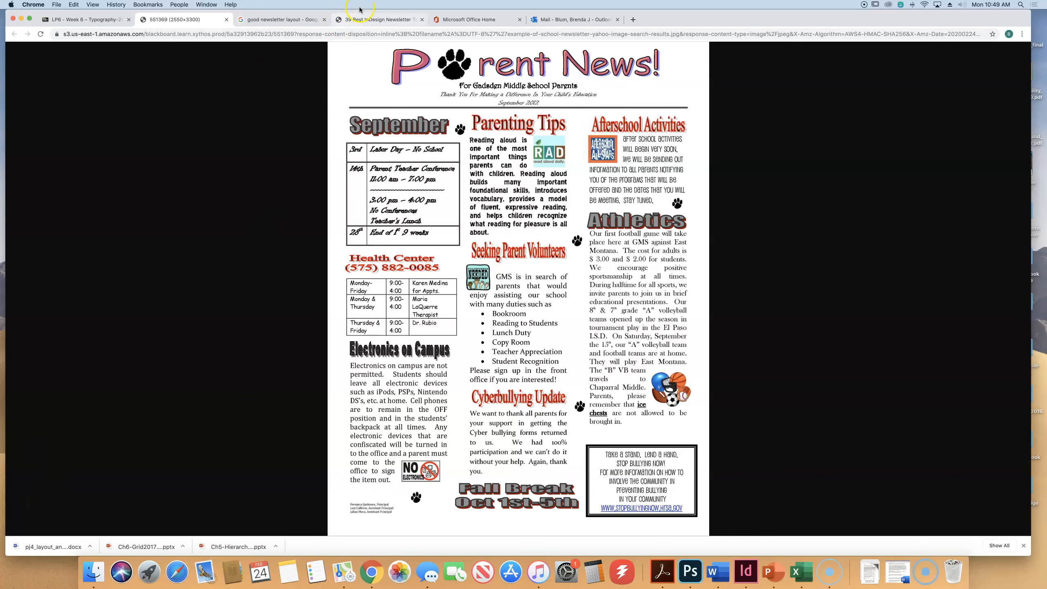
Step: Preview Sharefaith's Church Times printable newsletter template from the image results
{"action": "left_click", "coordinate": [378, 19]}
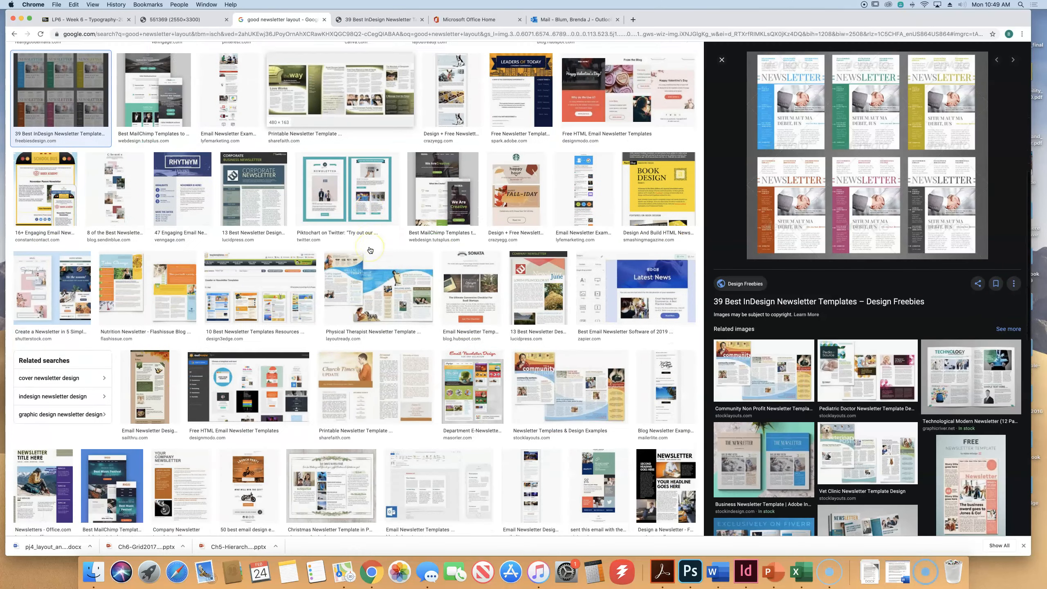
{"action": "scroll", "scroll_direction": "down", "scroll_amount": 3}
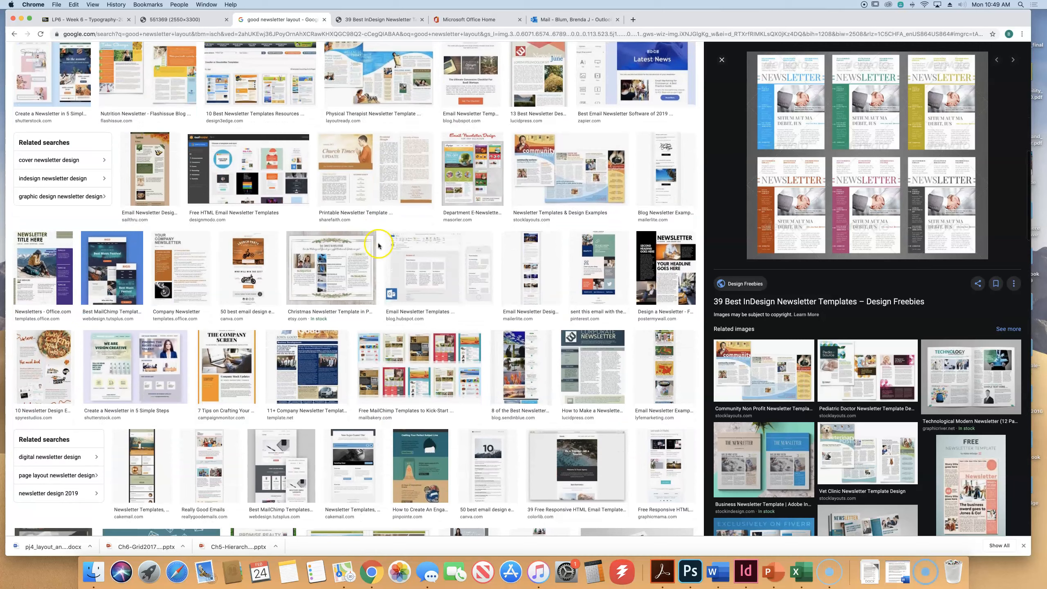
{"action": "left_click", "coordinate": [375, 167]}
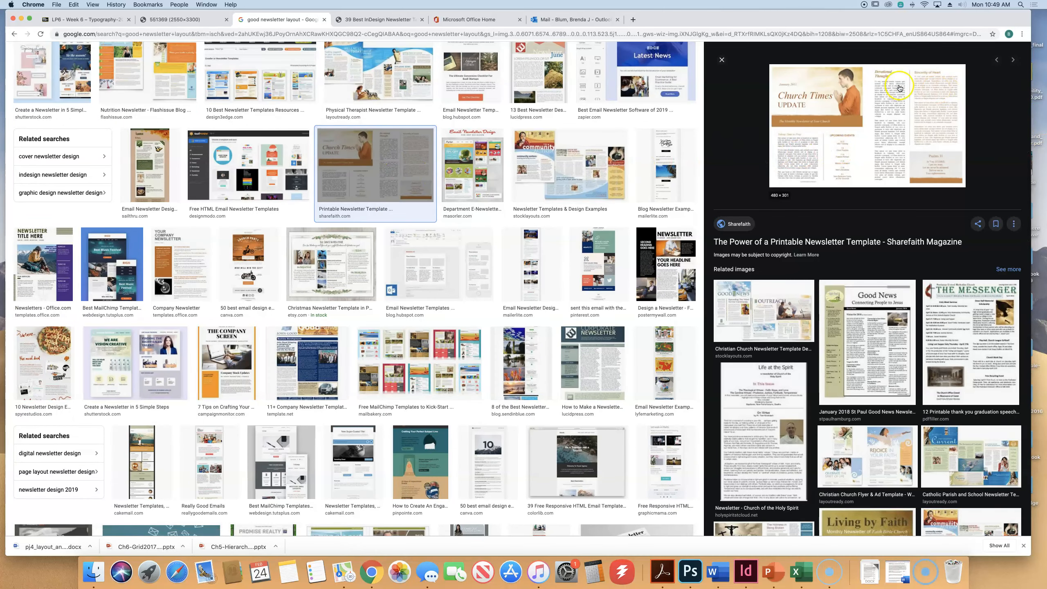
{"action": "mouse_move", "coordinate": [857, 80]}
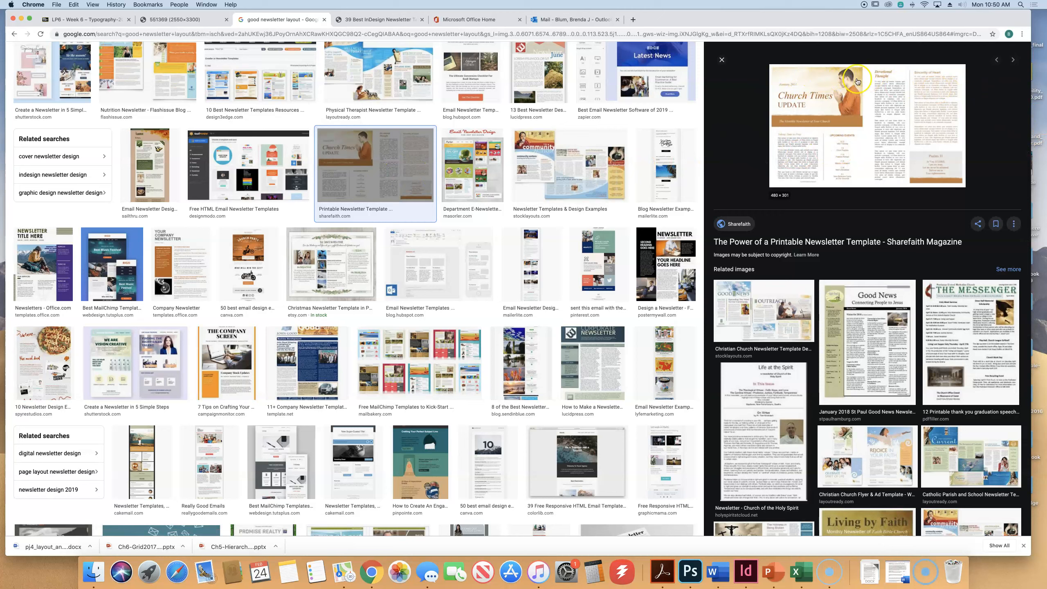
{"action": "mouse_move", "coordinate": [922, 76]}
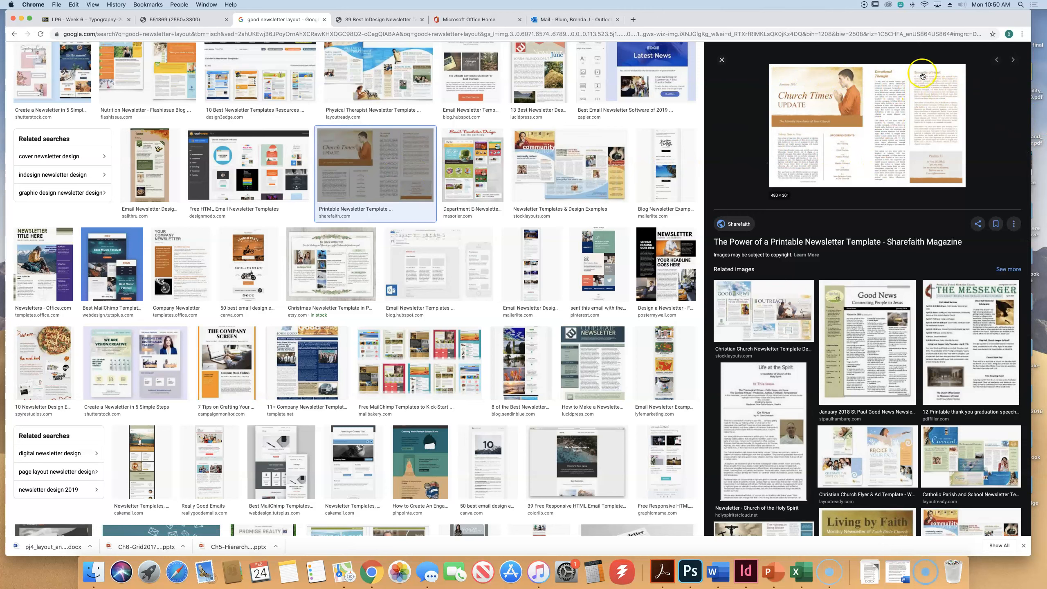
{"action": "mouse_move", "coordinate": [958, 89]}
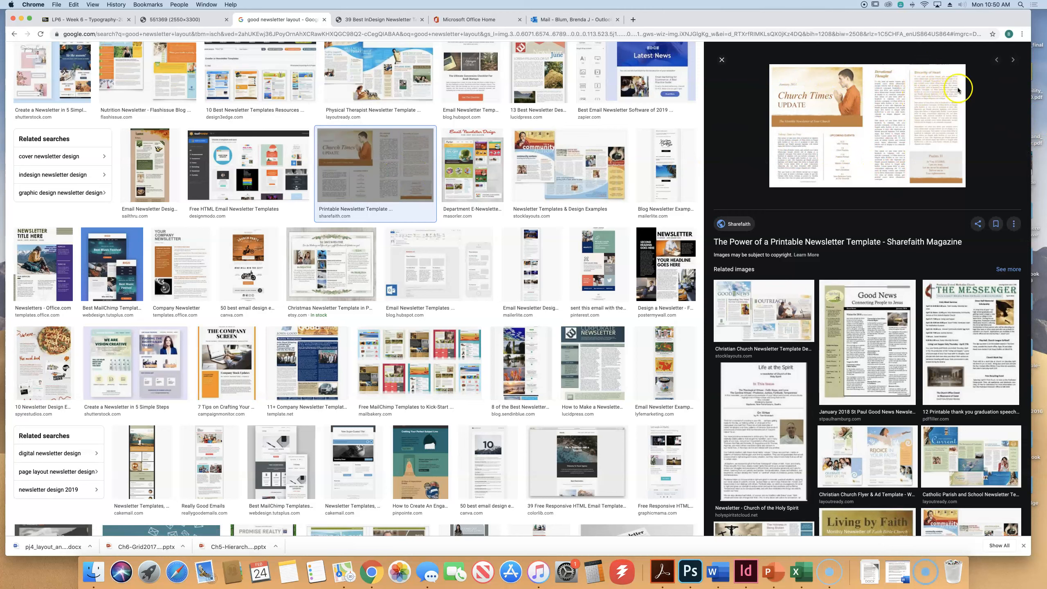
{"action": "mouse_move", "coordinate": [940, 118]}
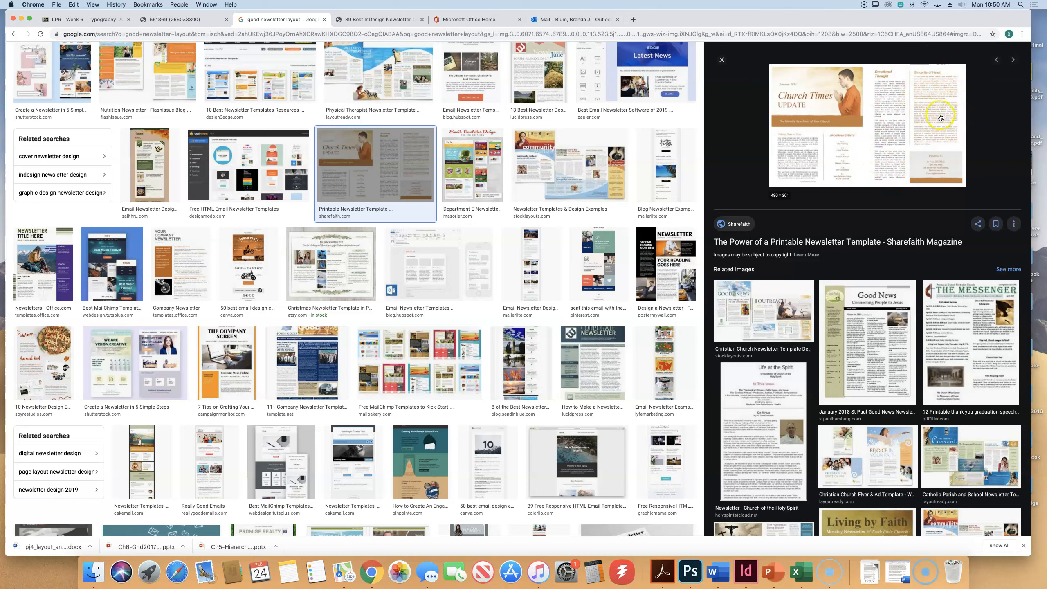
{"action": "mouse_move", "coordinate": [916, 100]}
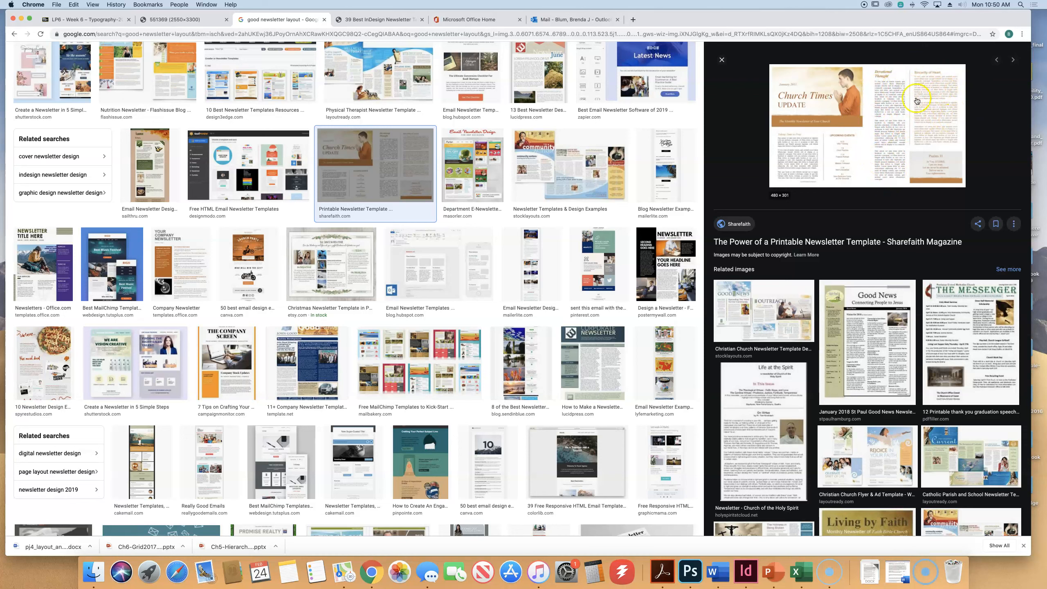
{"action": "mouse_move", "coordinate": [931, 102]}
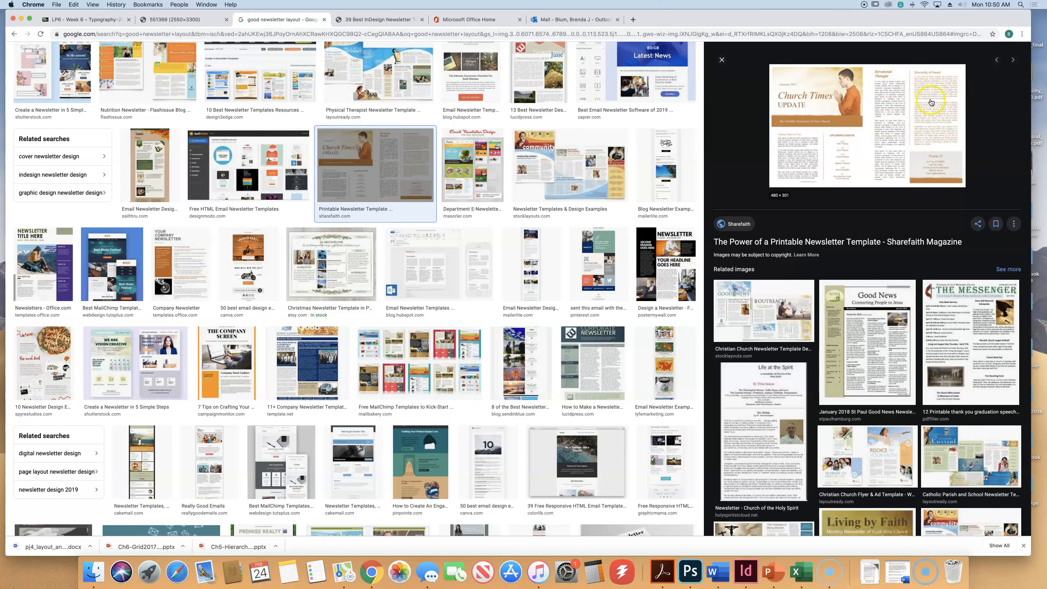
{"action": "mouse_move", "coordinate": [883, 154]}
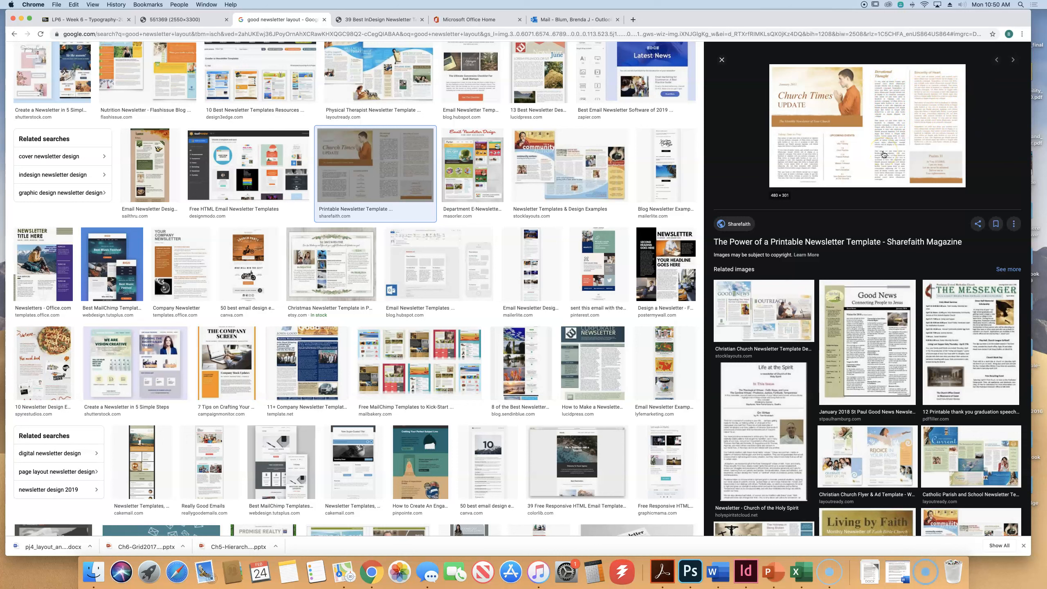
{"action": "mouse_move", "coordinate": [874, 137]}
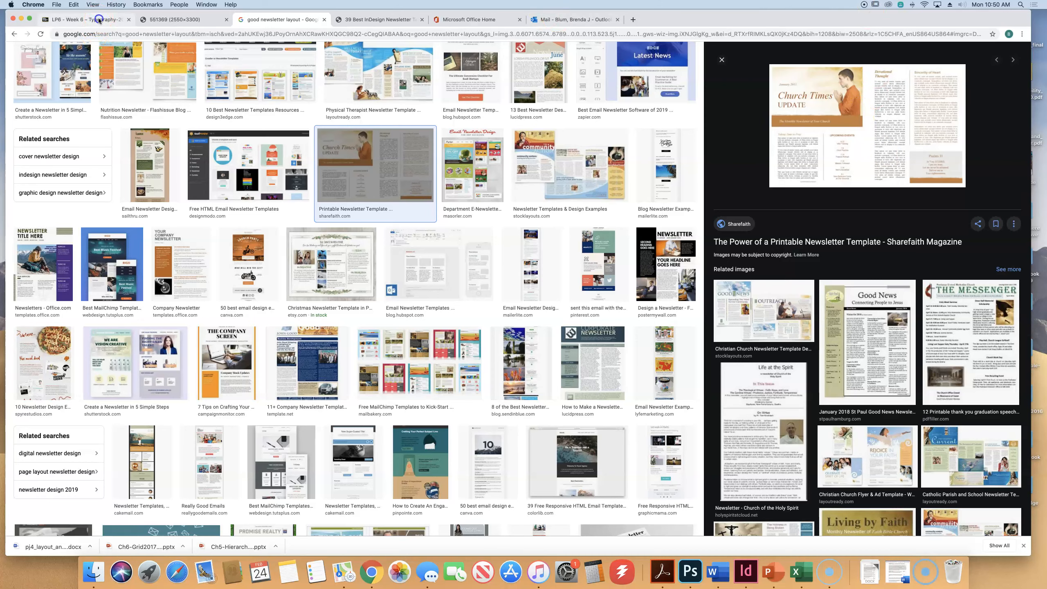
Step: Return to the Week 6 Blackboard course page
{"action": "left_click", "coordinate": [82, 19]}
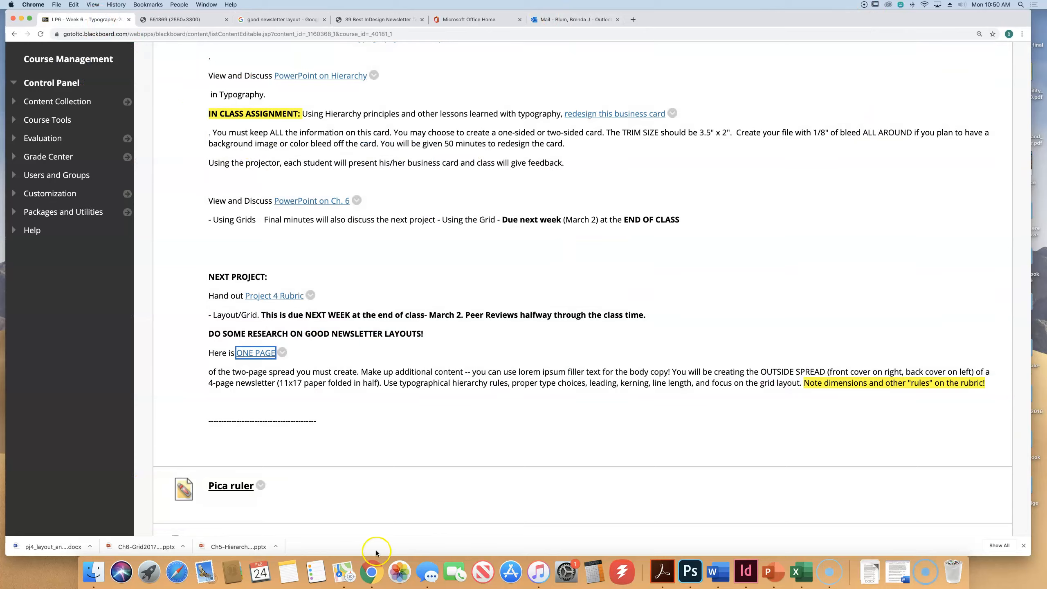